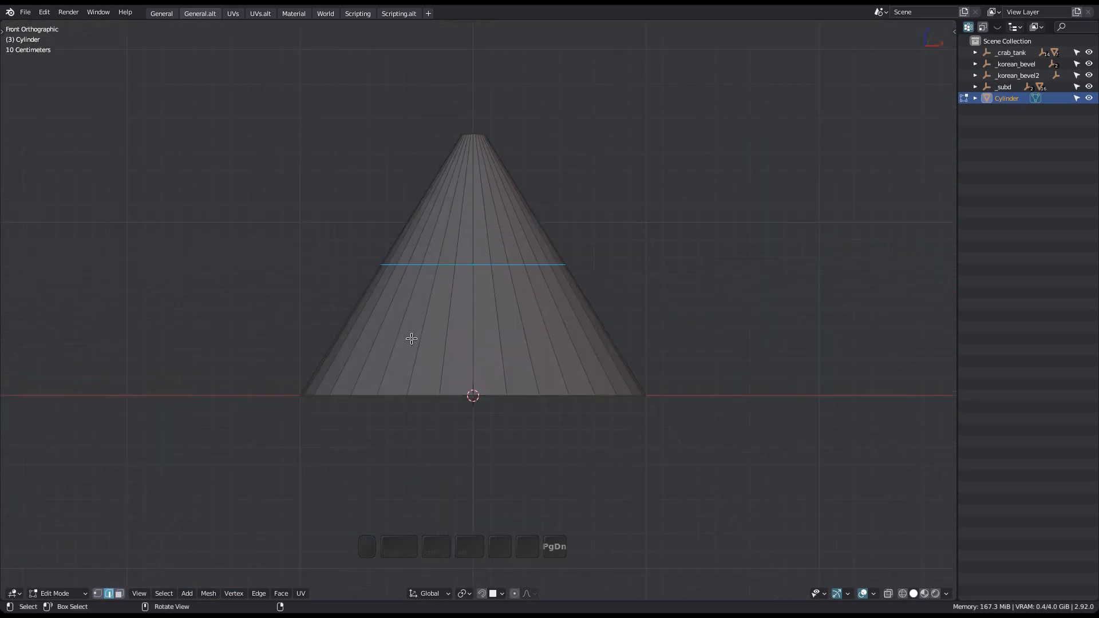
Start Edge Constrained Rotation on the cone's middle loop in Direct Plane Intersection mode
{"action": "key", "text": "r"}
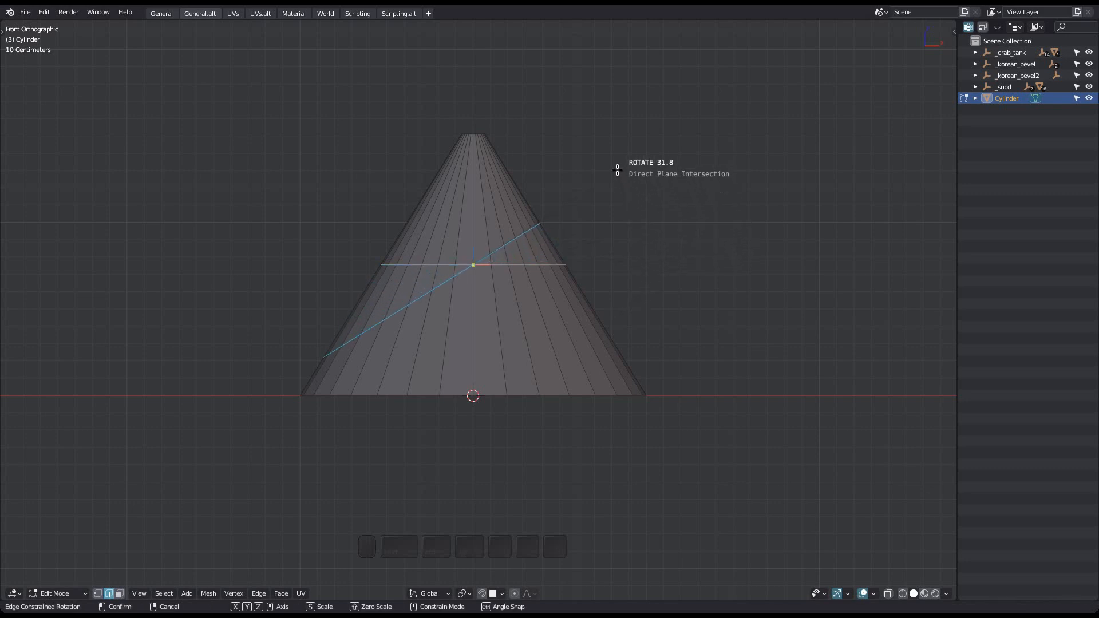
{"action": "mouse_move", "coordinate": [645, 362]}
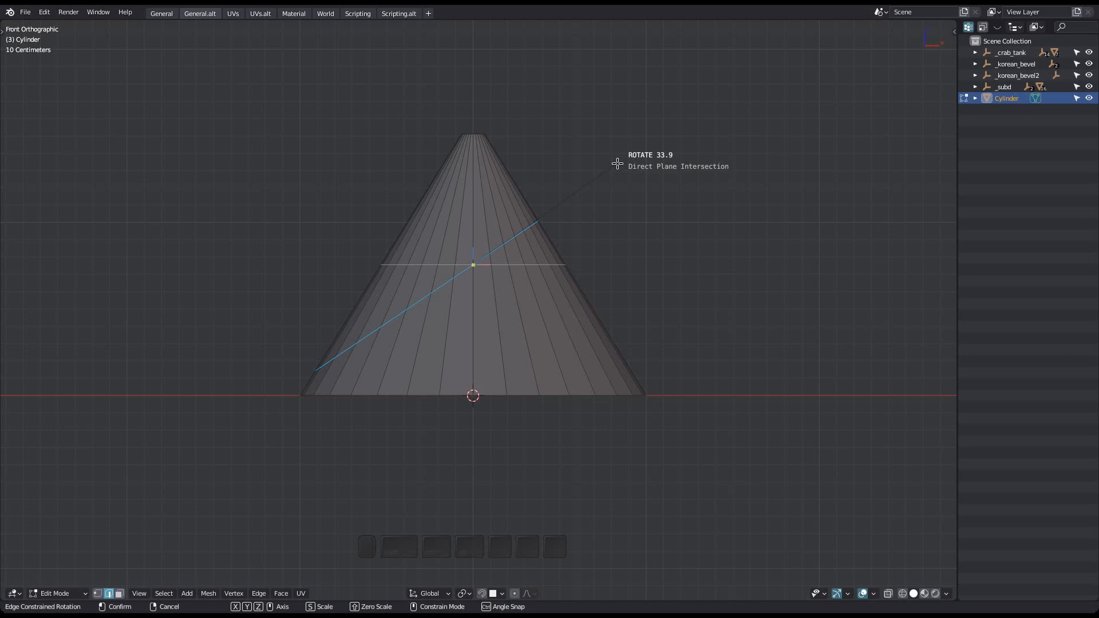
{"action": "mouse_move", "coordinate": [641, 251]}
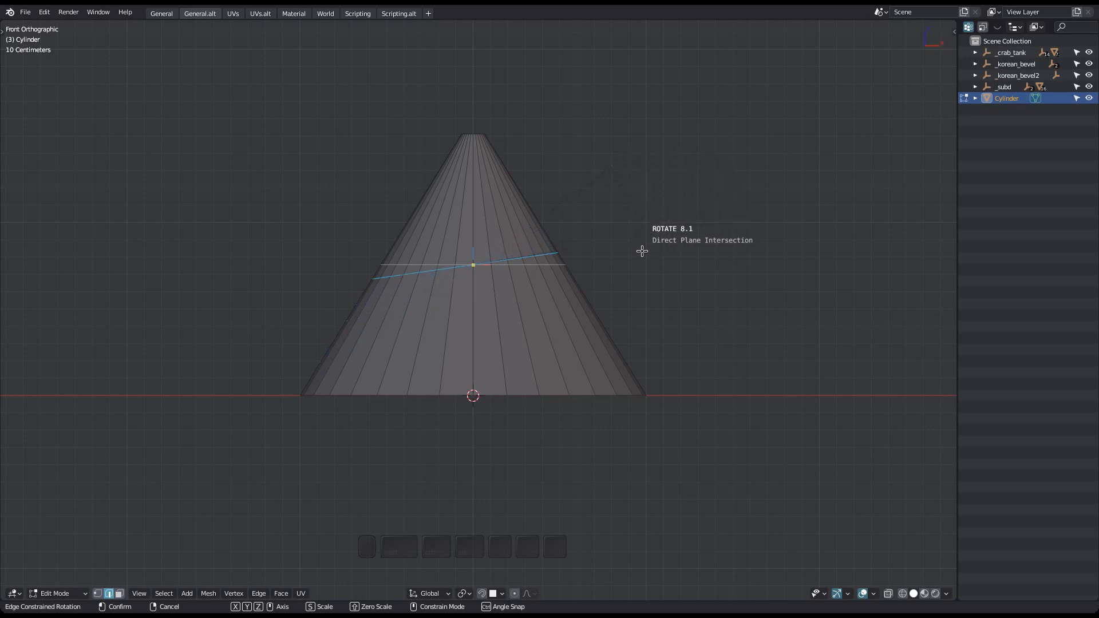
{"action": "mouse_move", "coordinate": [627, 239]}
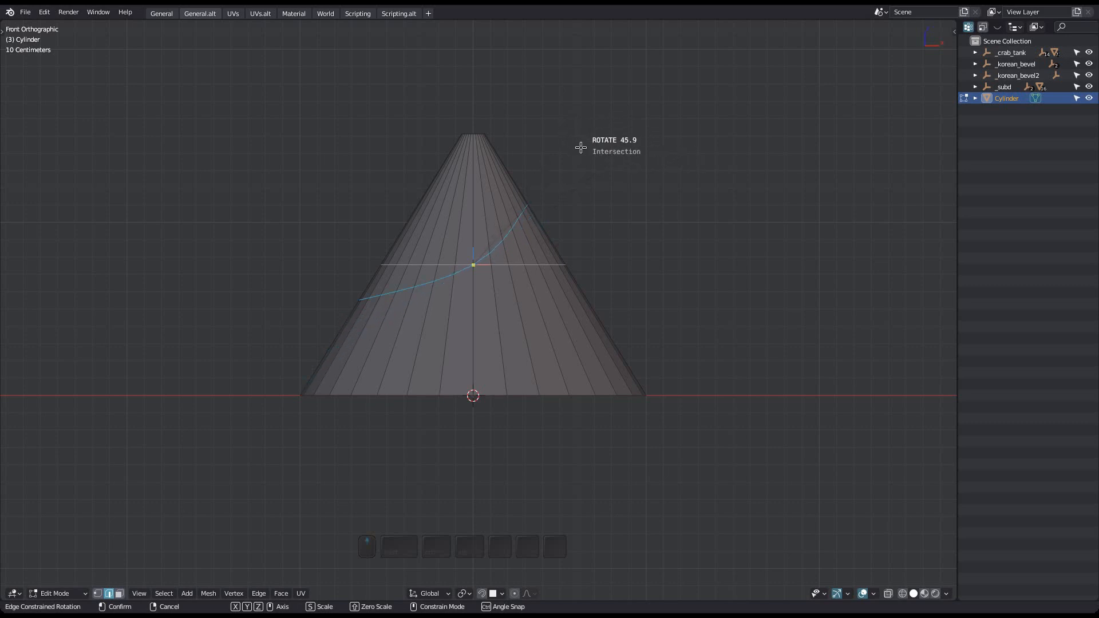
{"action": "mouse_move", "coordinate": [588, 184]}
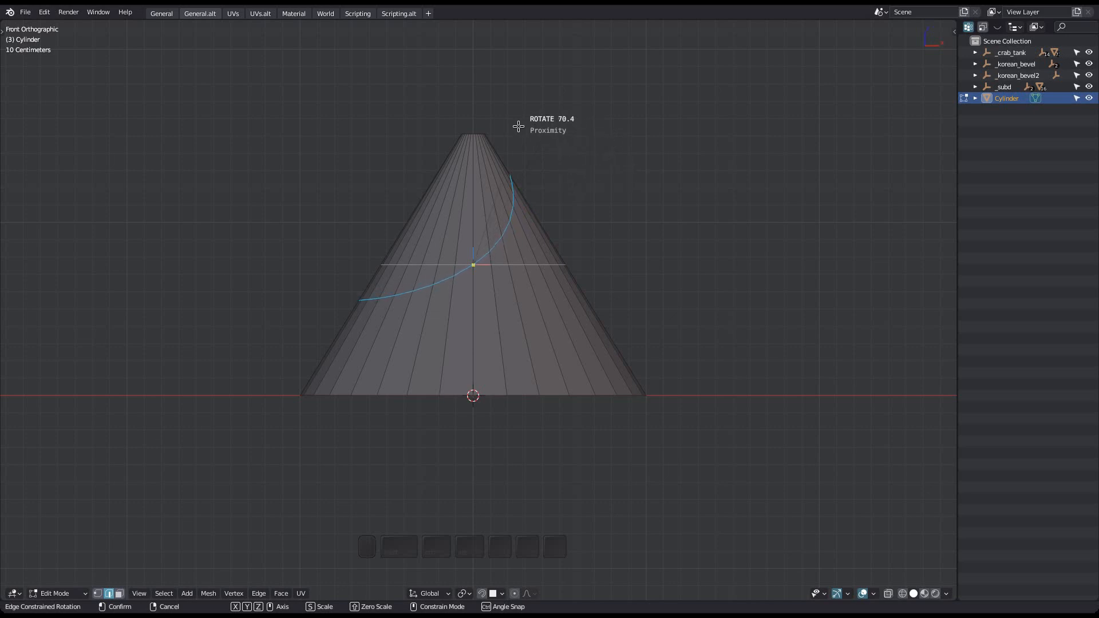
{"action": "mouse_move", "coordinate": [417, 130]}
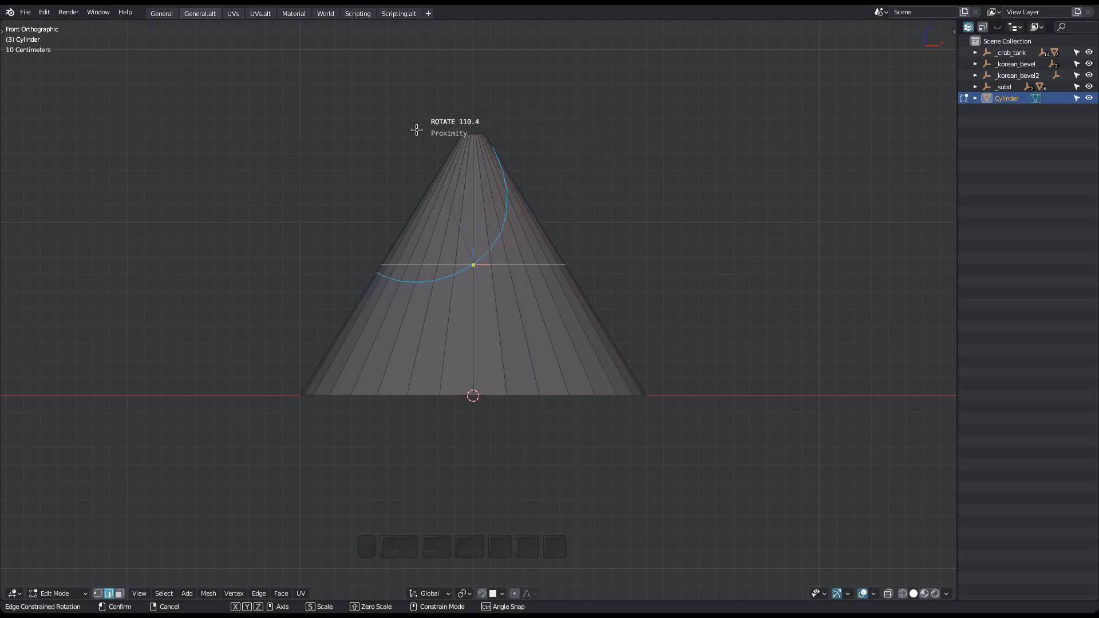
{"action": "mouse_move", "coordinate": [316, 283]}
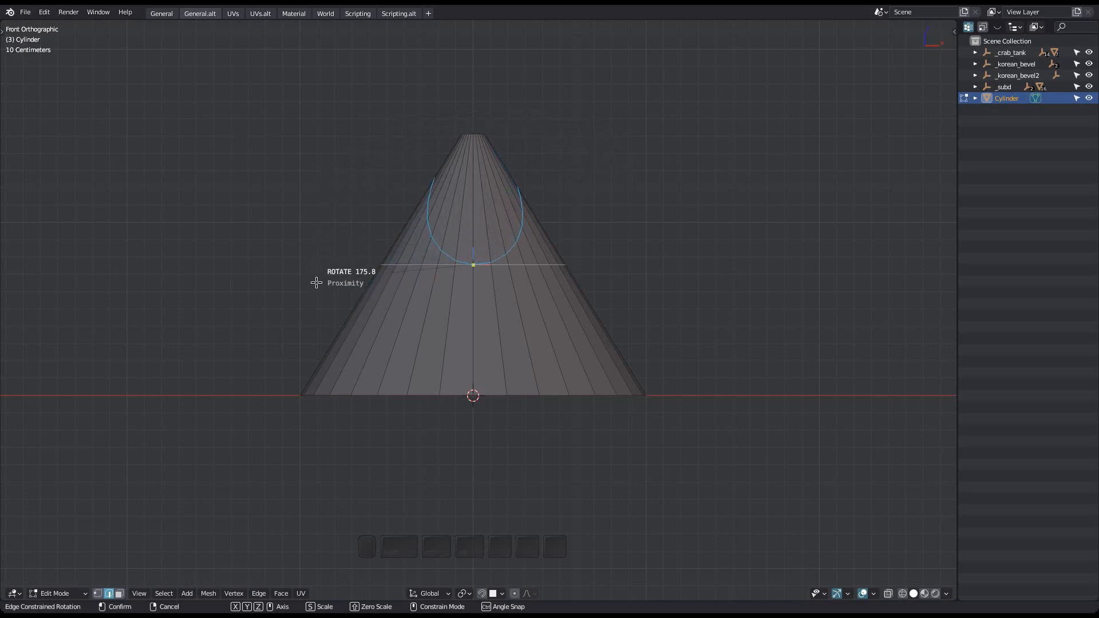
{"action": "mouse_move", "coordinate": [602, 321]}
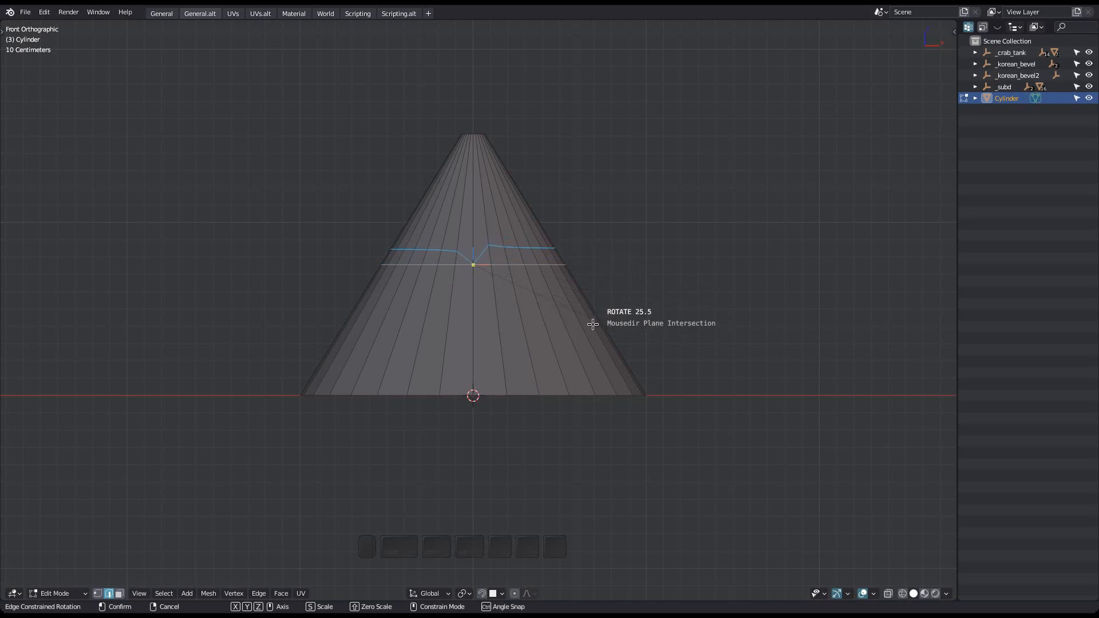
Cancel the tilt and restart the loop rotation in Mousedir Plane Intersection mode
{"action": "left_click", "coordinate": [518, 359]}
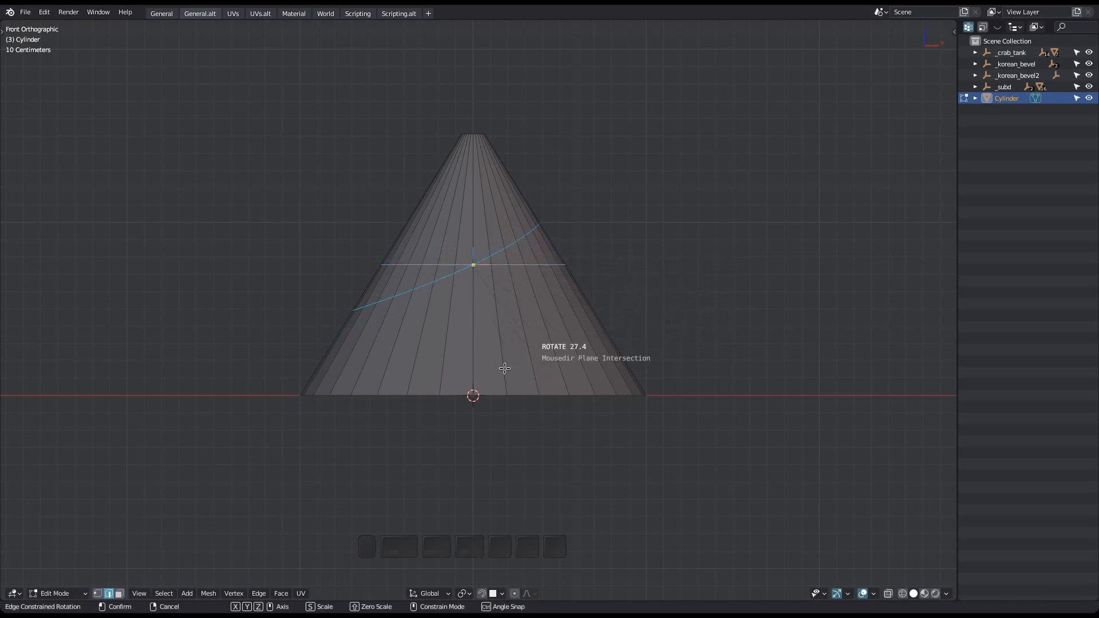
{"action": "mouse_move", "coordinate": [477, 359]}
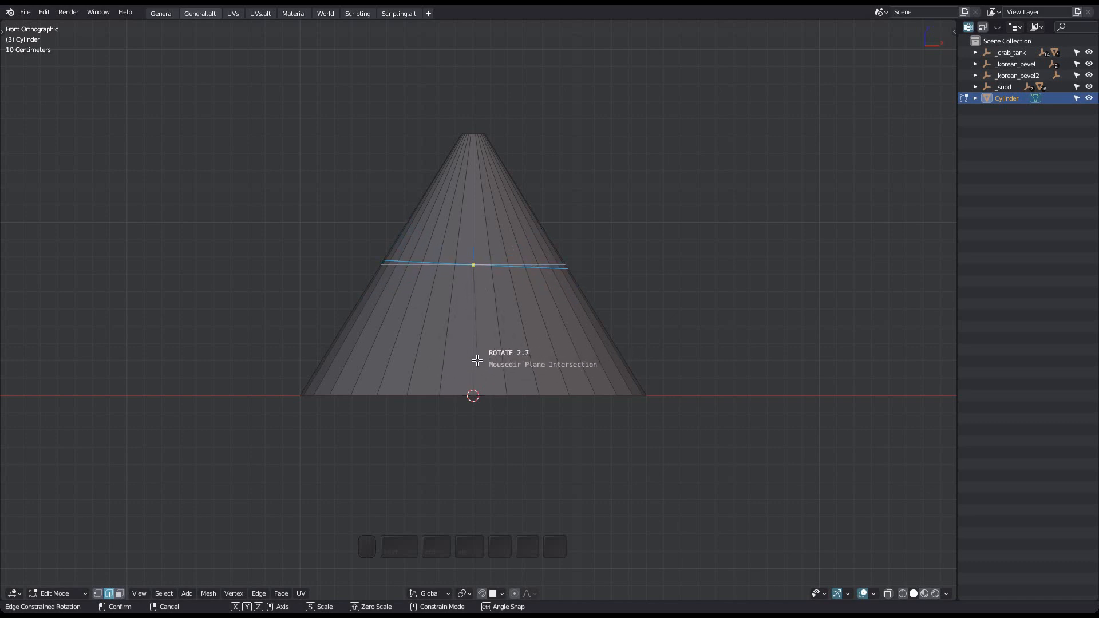
{"action": "mouse_move", "coordinate": [609, 211]}
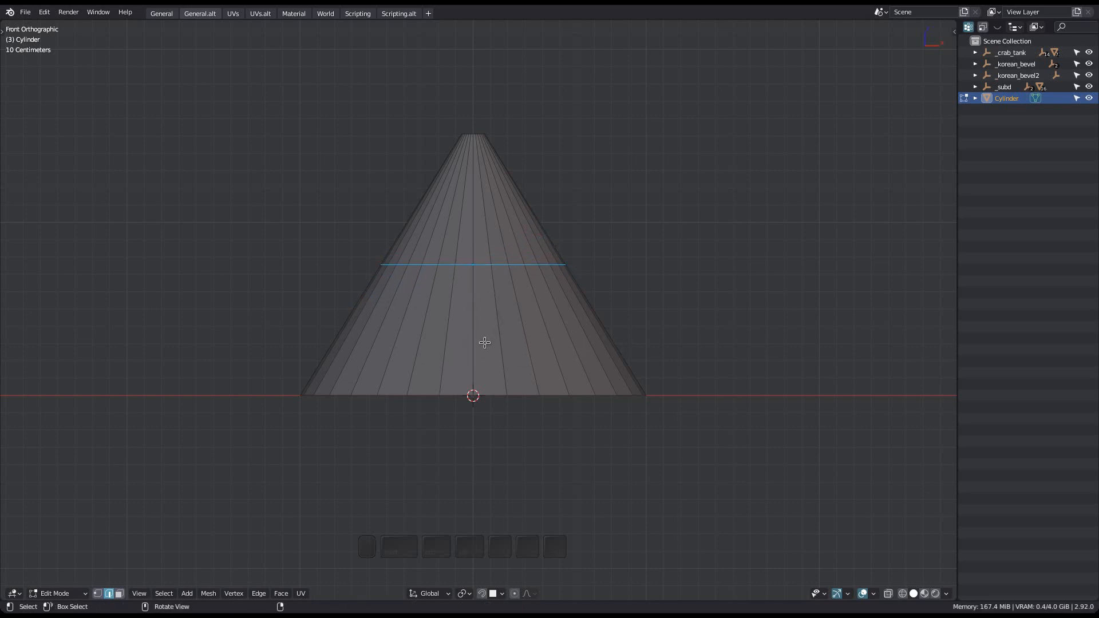
{"action": "key", "text": "r"}
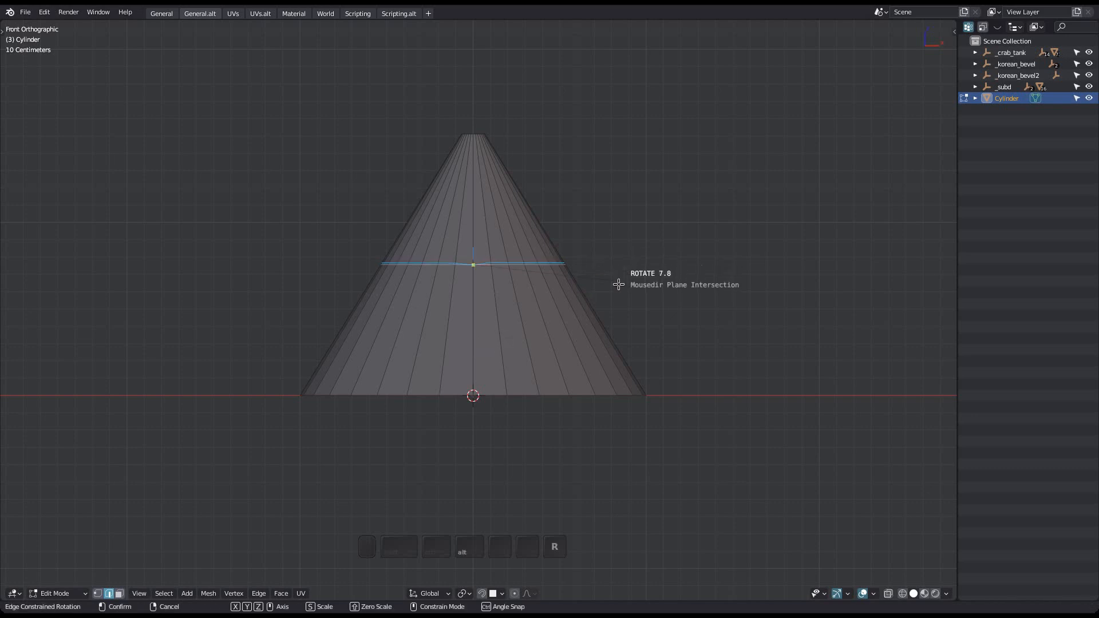
{"action": "mouse_move", "coordinate": [504, 350]}
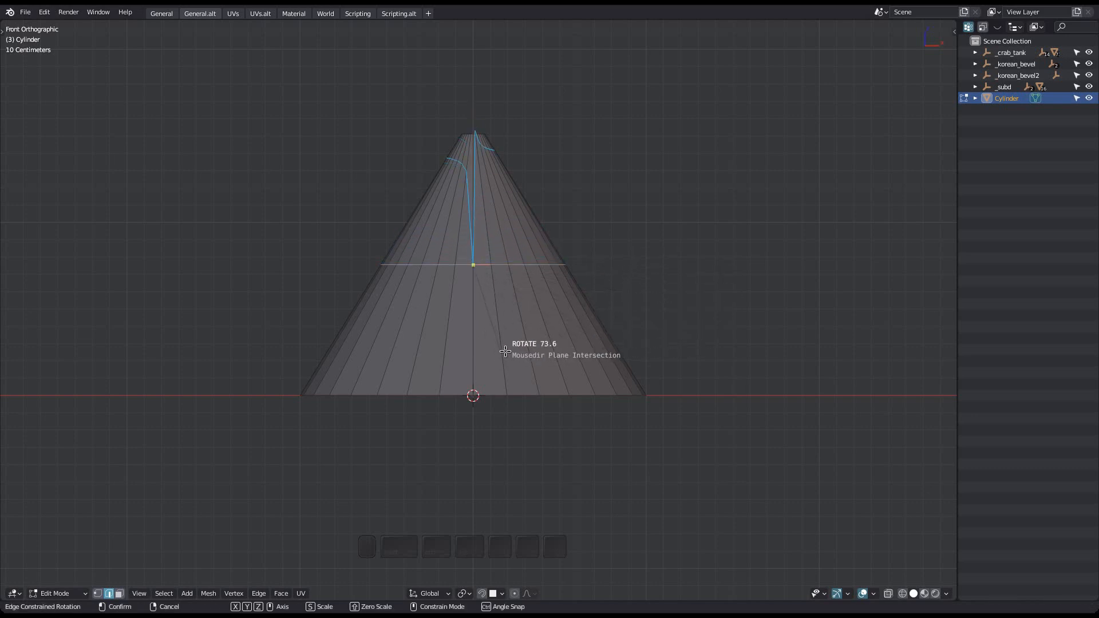
{"action": "mouse_move", "coordinate": [482, 352]}
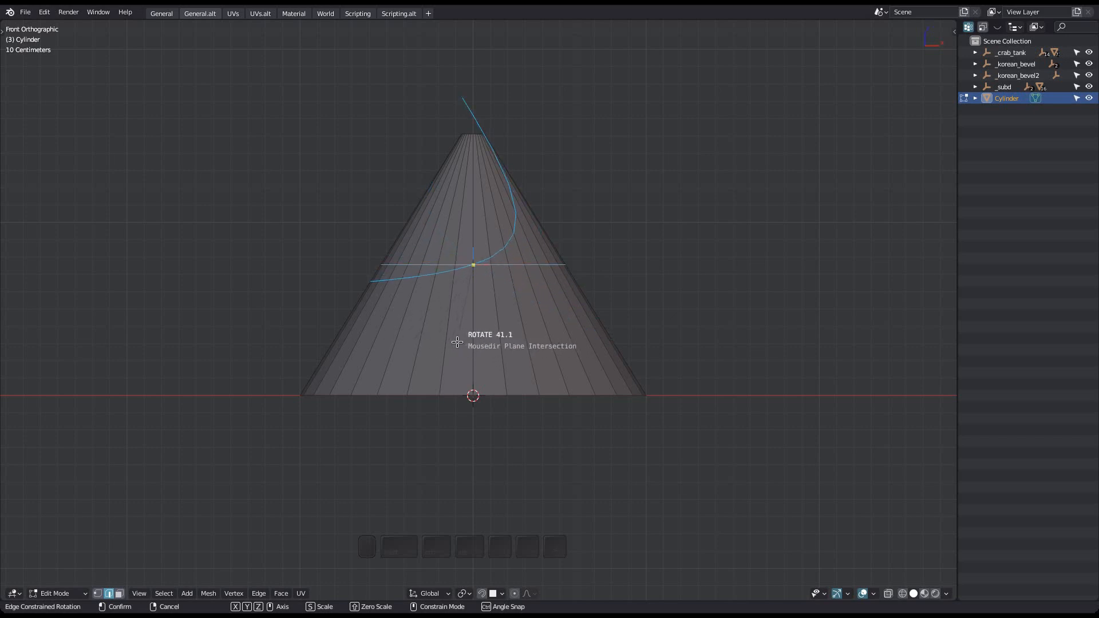
{"action": "mouse_move", "coordinate": [426, 329]}
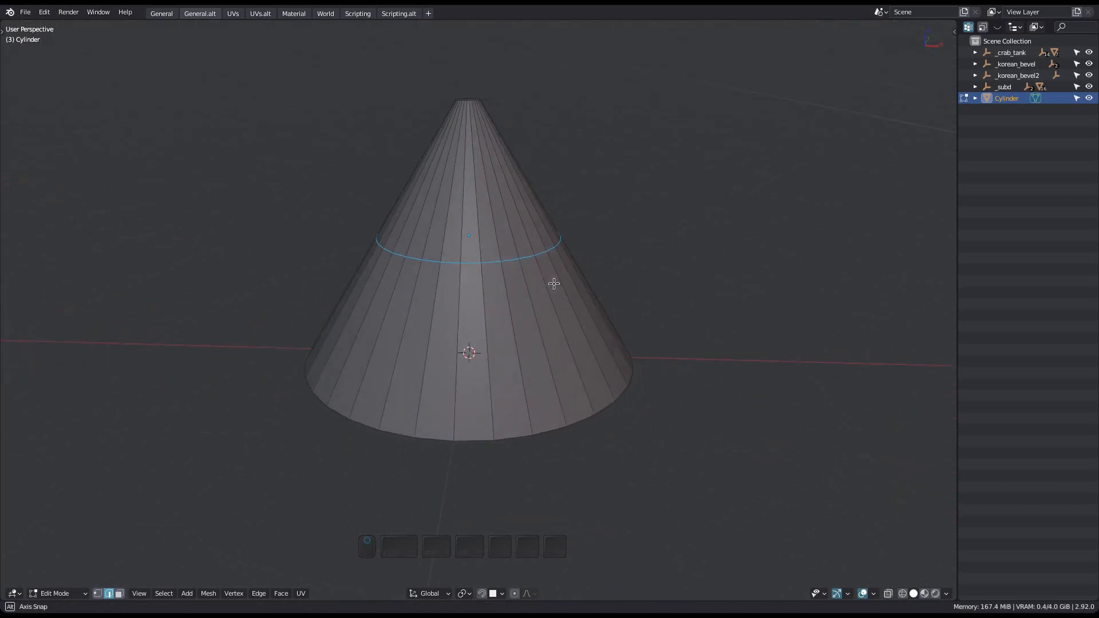
Tilt the loop diagonally, orbit to inspect it in perspective, then revert it to level
{"action": "key", "text": "r"}
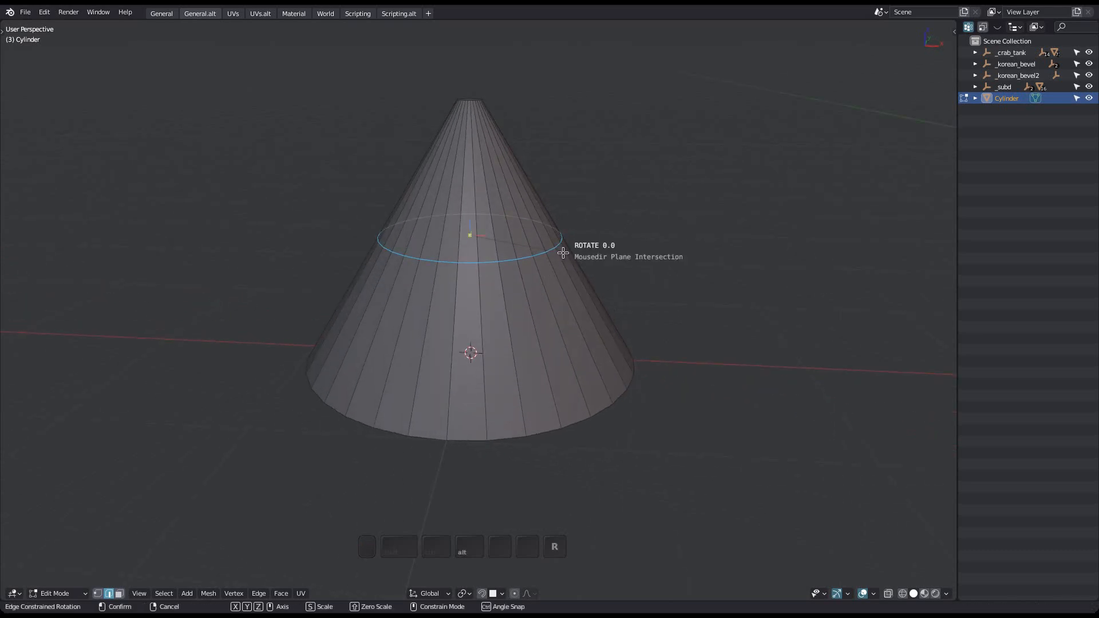
{"action": "left_click", "coordinate": [590, 343]}
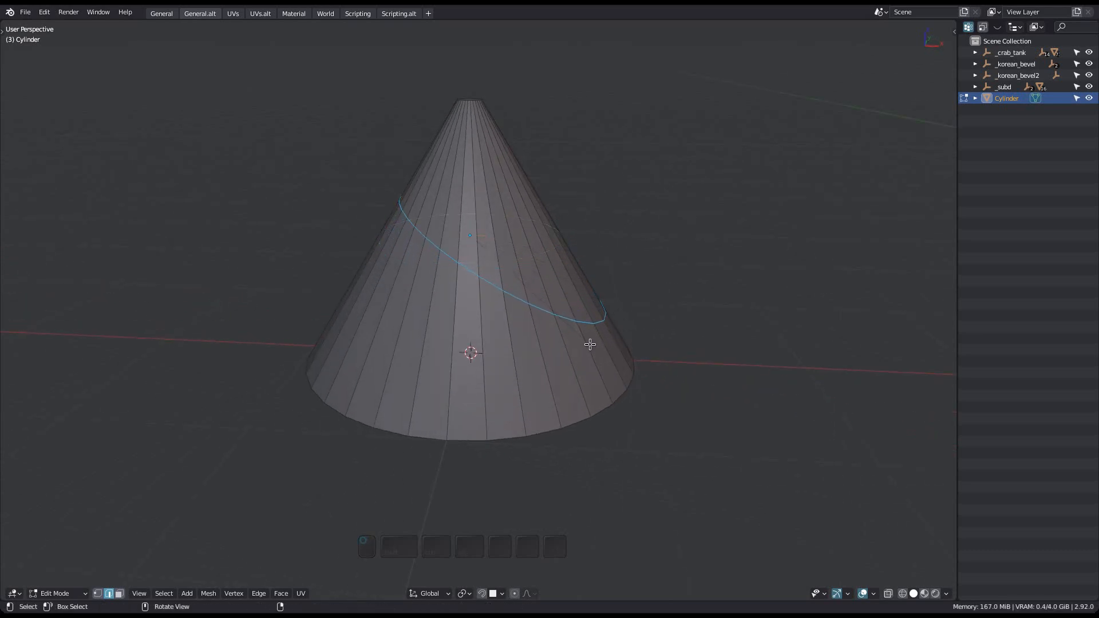
{"action": "left_click_drag", "start_coordinate": [589, 344], "coordinate": [636, 227]}
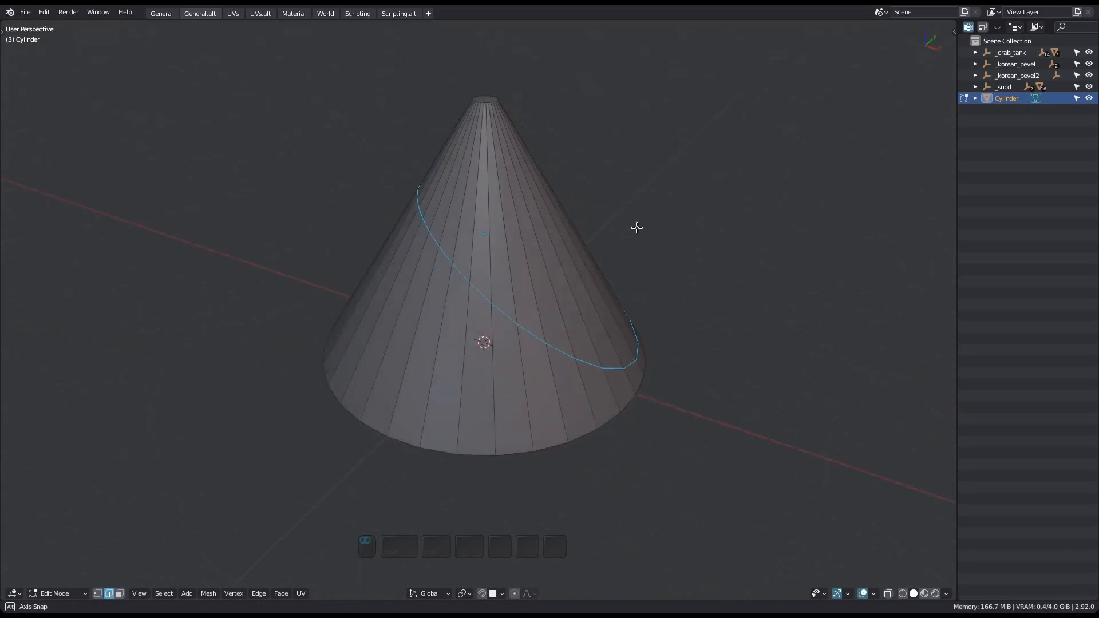
{"action": "key", "text": "r"}
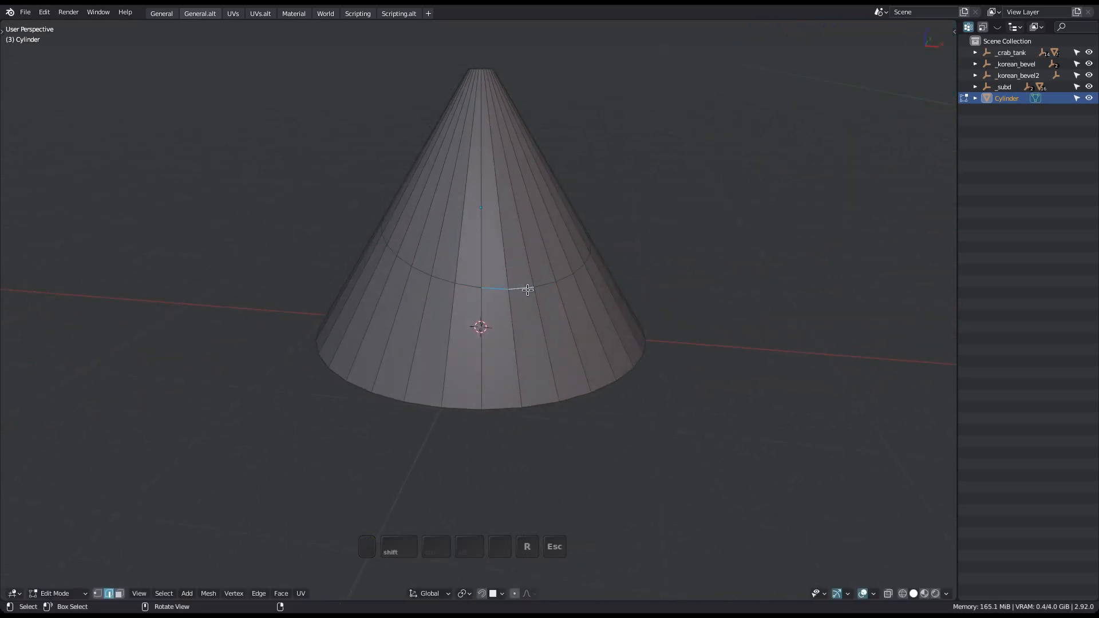
Orbit the view around the cone to prepare for rotating the jagged loop
{"action": "left_click_drag", "start_coordinate": [526, 290], "coordinate": [539, 292]}
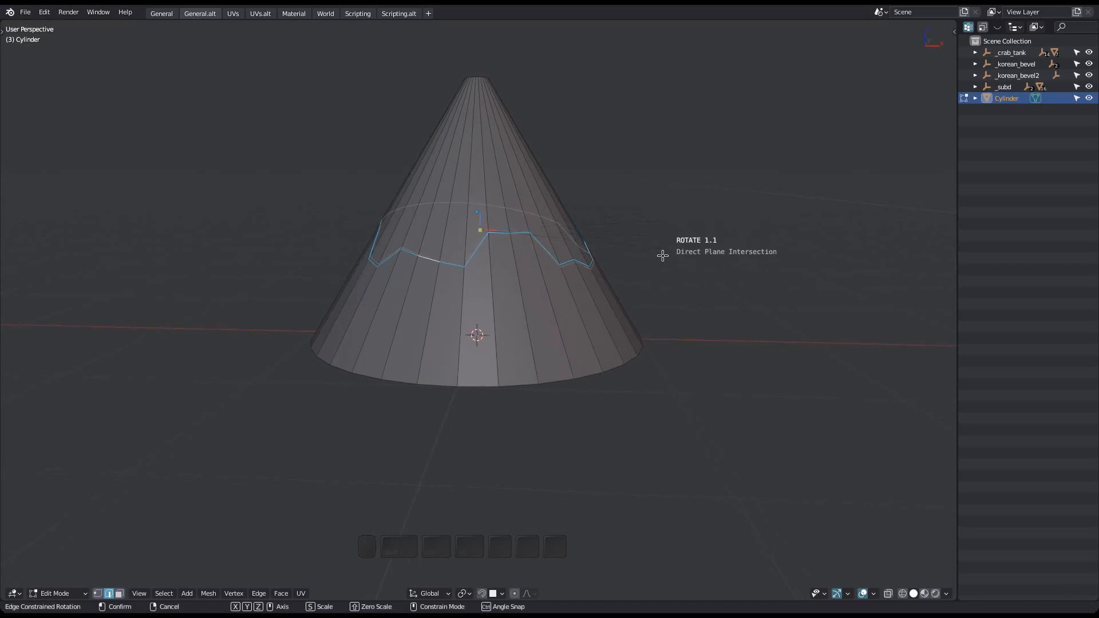
{"action": "mouse_move", "coordinate": [637, 224]}
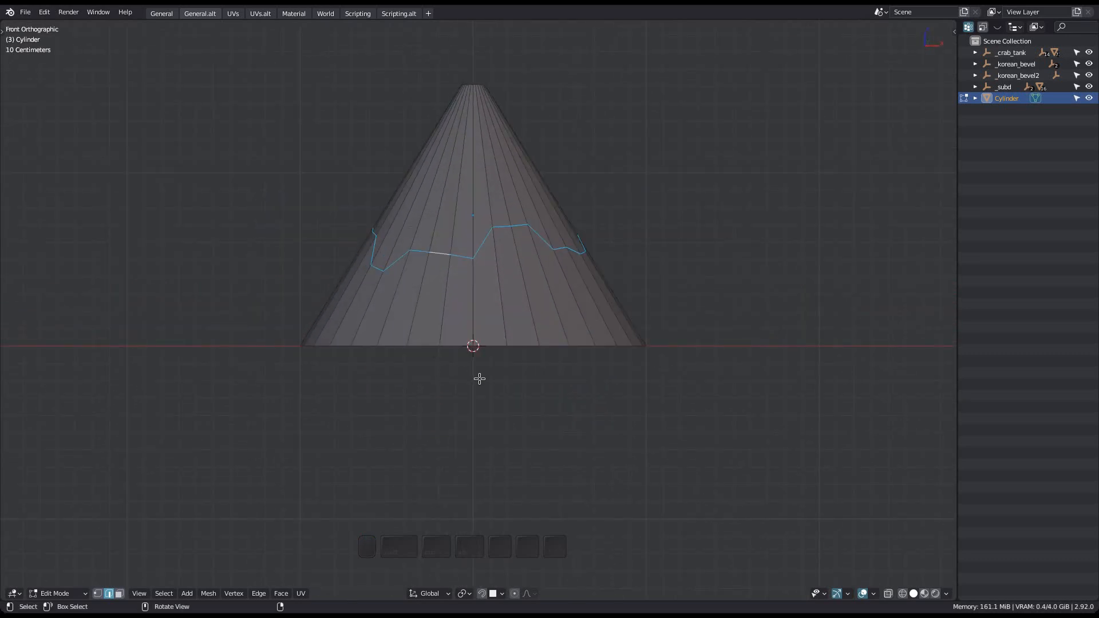
Move from rotating to Edge Constrained Scaling, shrinking and enlarging the zigzag loop along the faces
{"action": "key", "text": "s"}
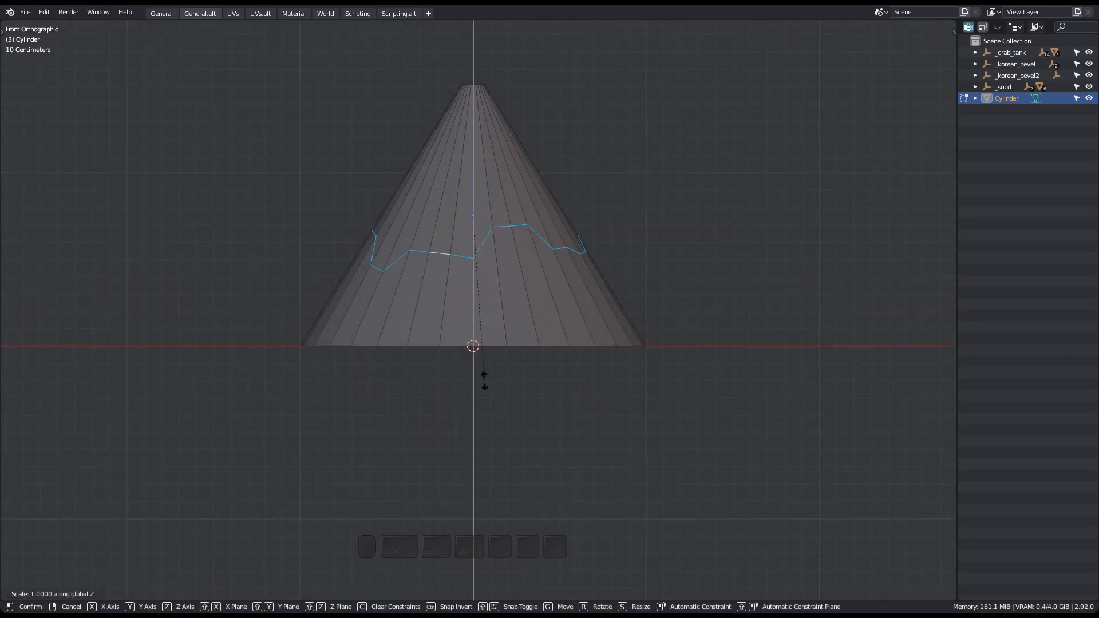
{"action": "mouse_move", "coordinate": [486, 215]}
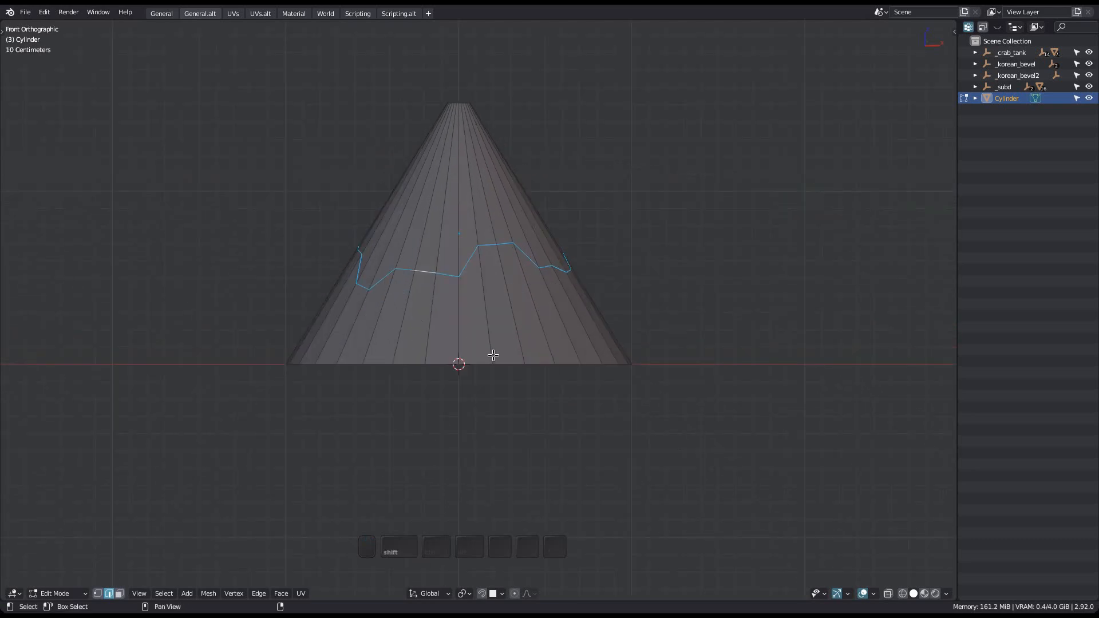
{"action": "key", "text": "r"}
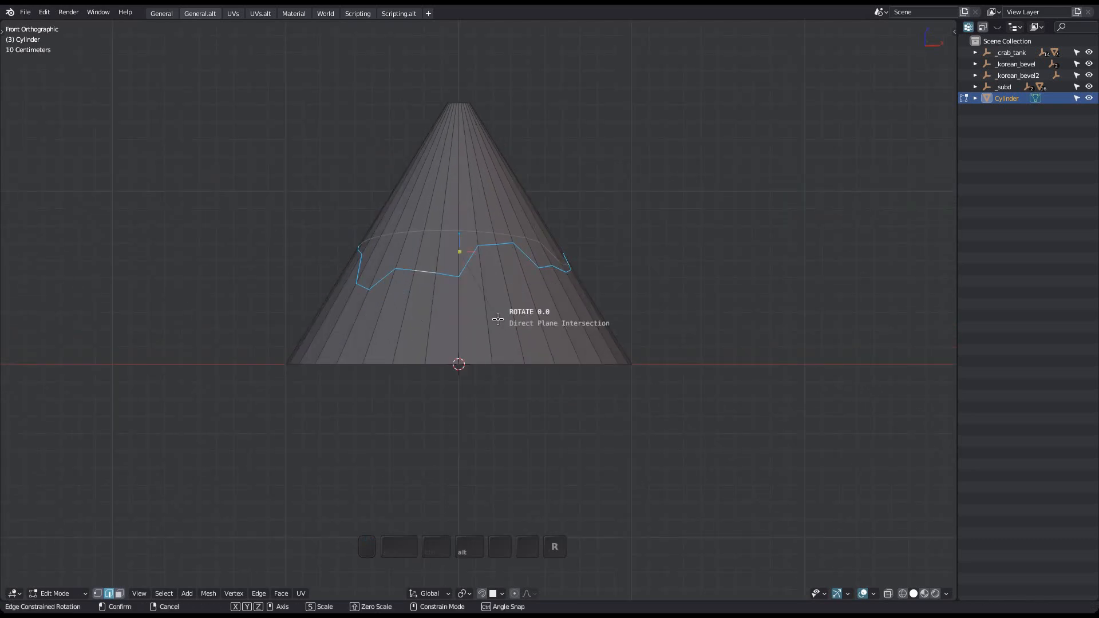
{"action": "key", "text": "s"}
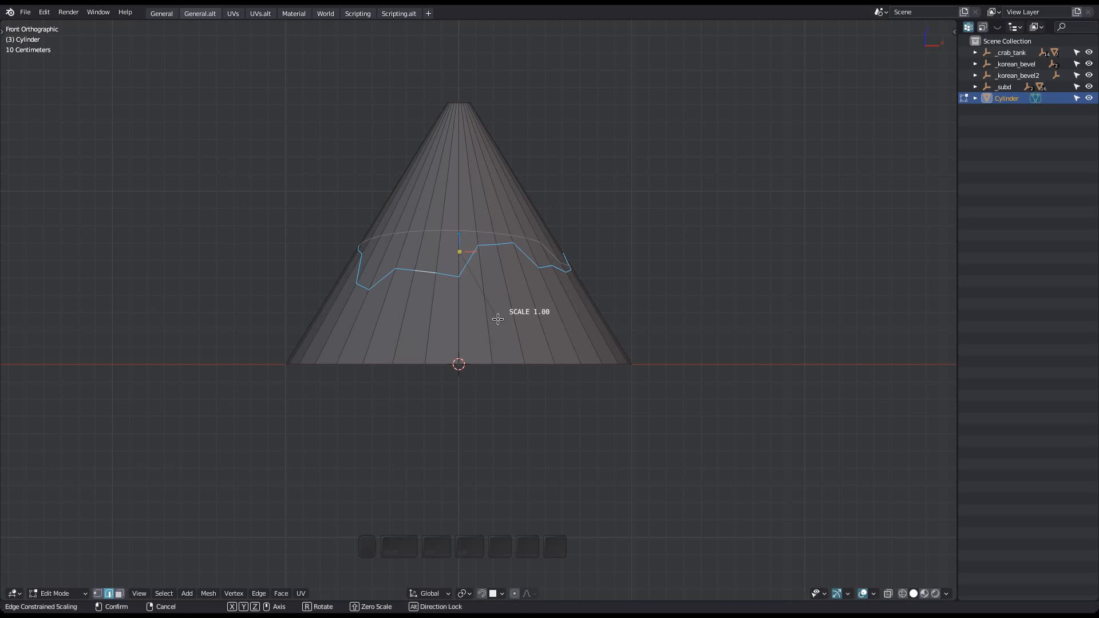
{"action": "key", "text": "s"}
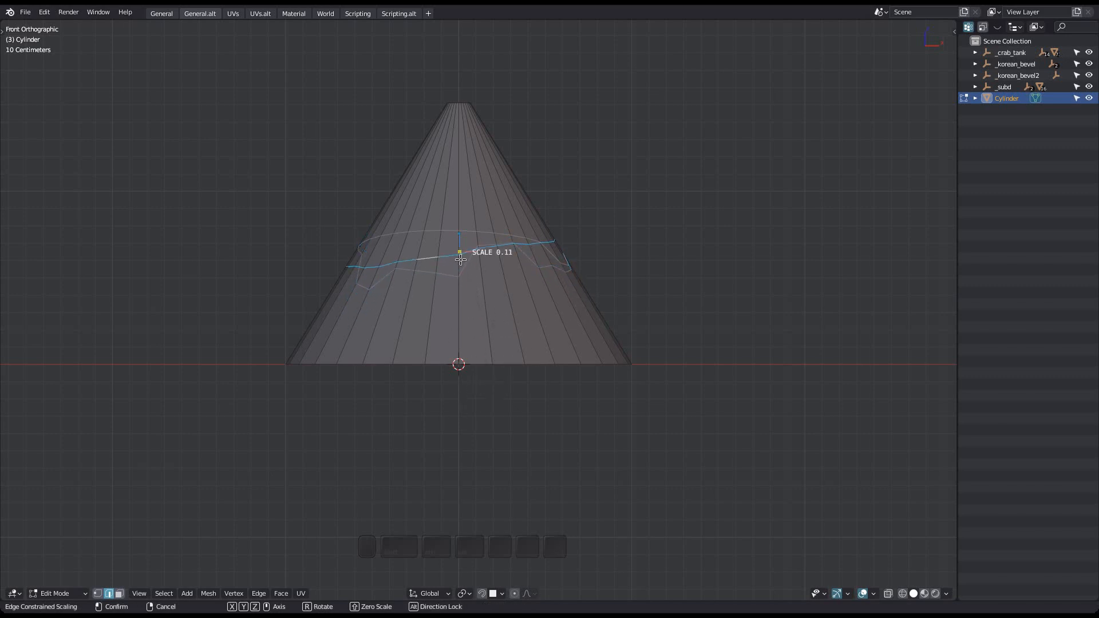
{"action": "mouse_move", "coordinate": [453, 302]}
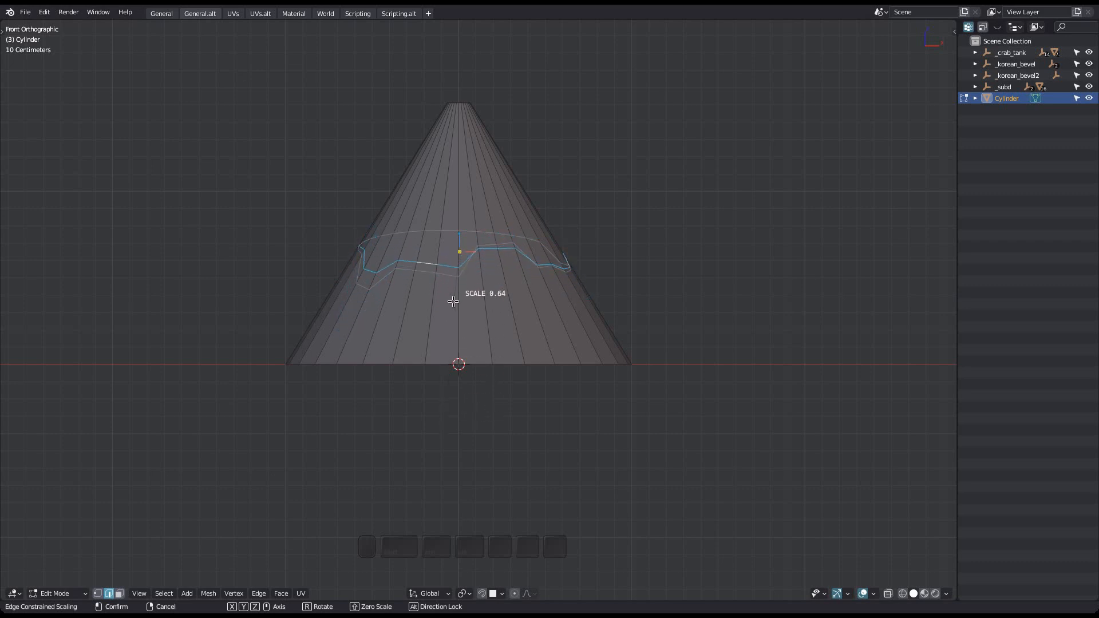
{"action": "mouse_move", "coordinate": [446, 263]}
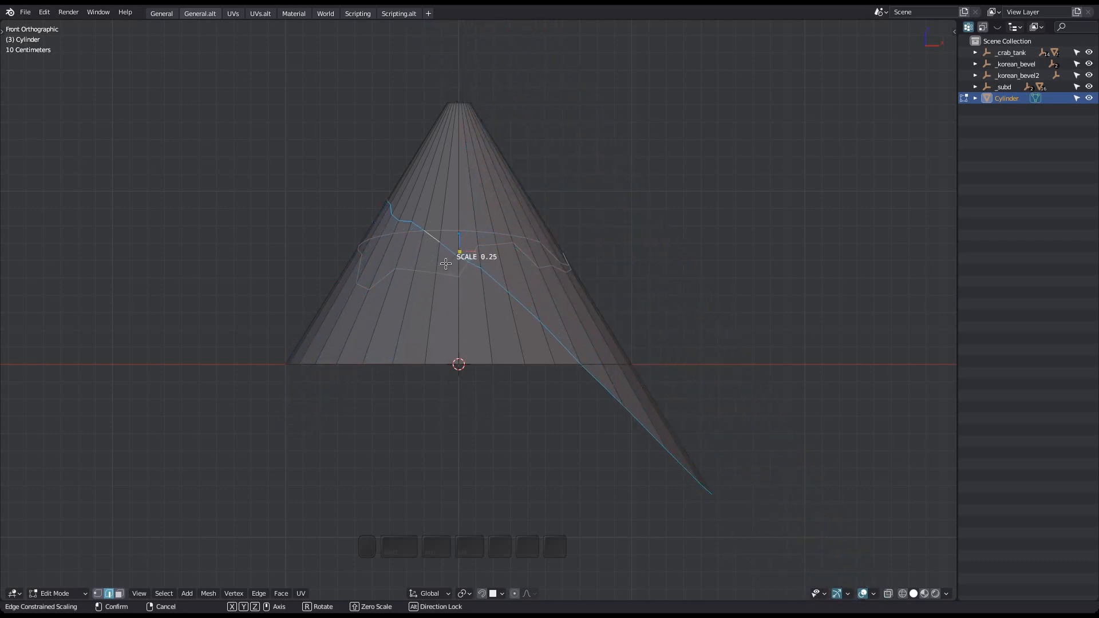
{"action": "mouse_move", "coordinate": [445, 263]}
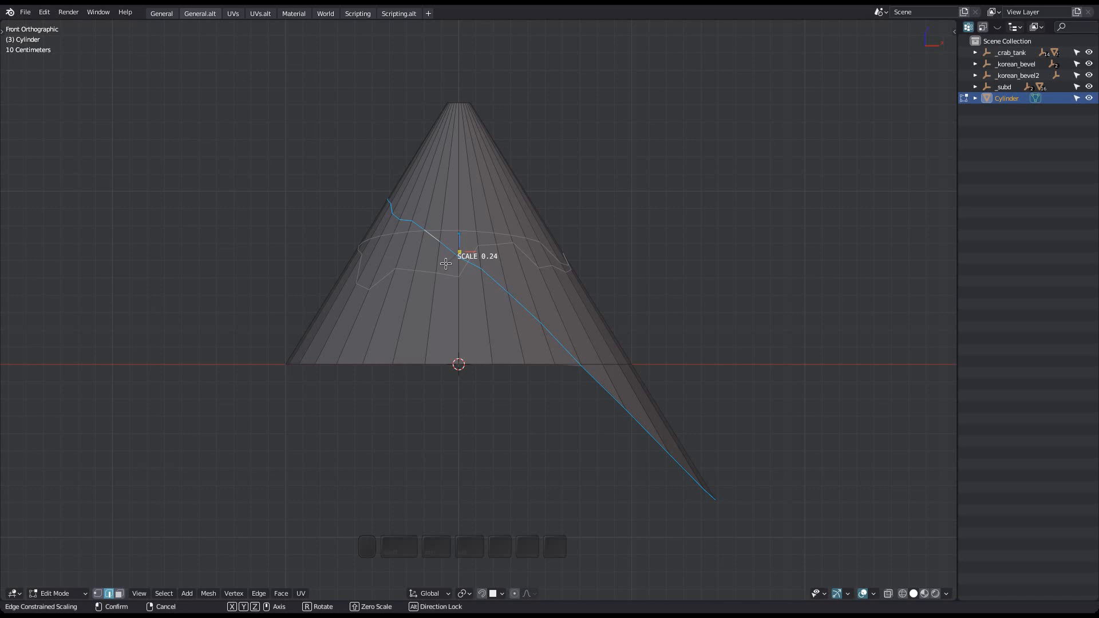
{"action": "mouse_move", "coordinate": [499, 283]}
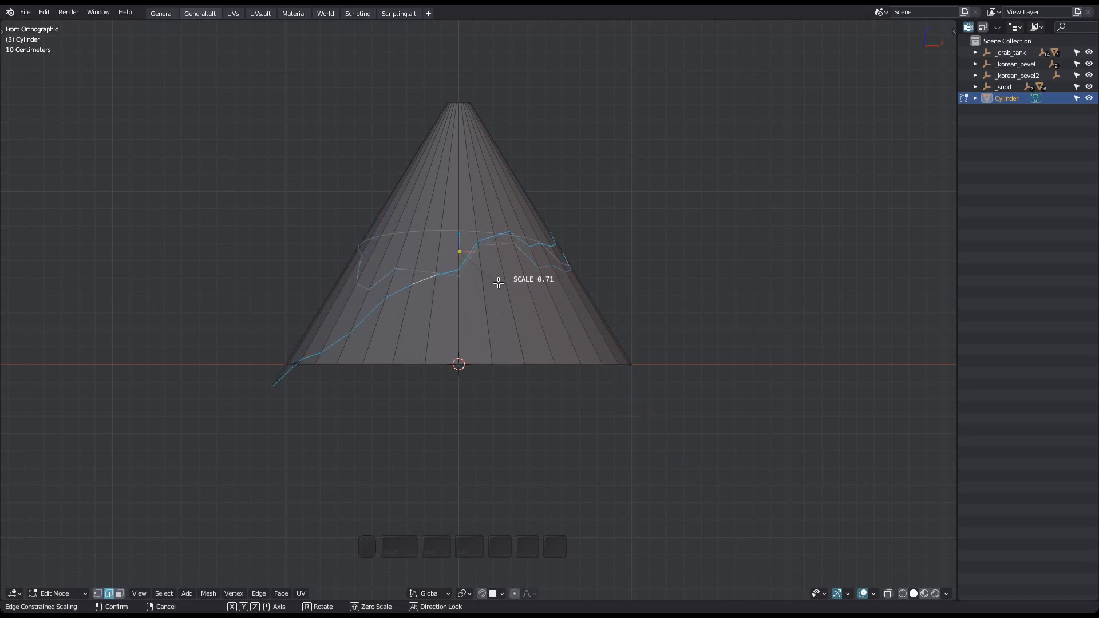
{"action": "mouse_move", "coordinate": [477, 262]}
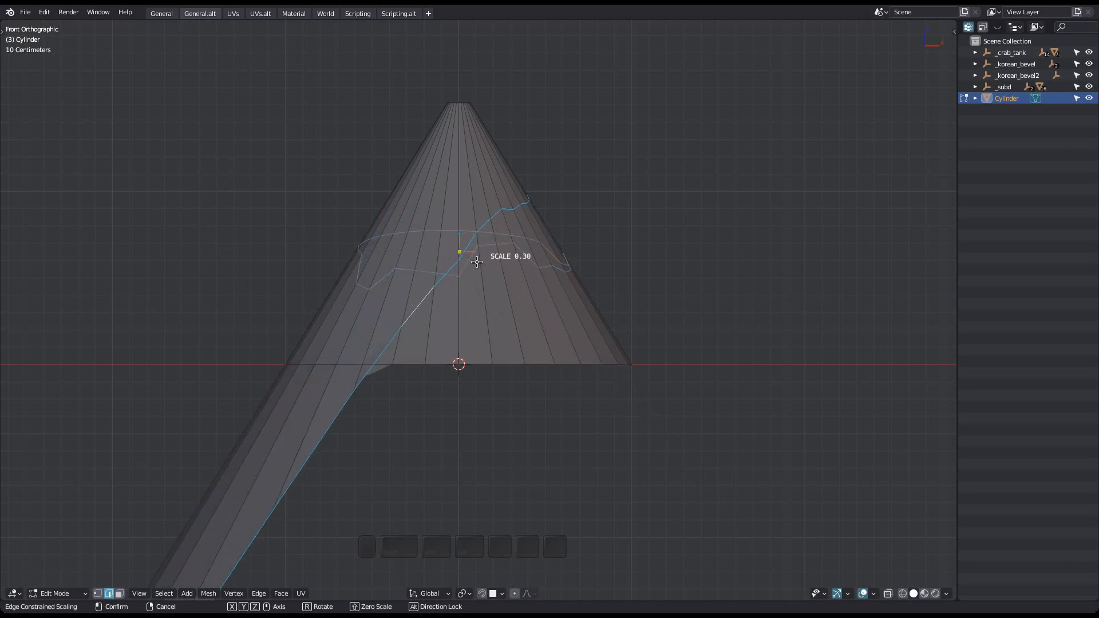
{"action": "mouse_move", "coordinate": [466, 267]}
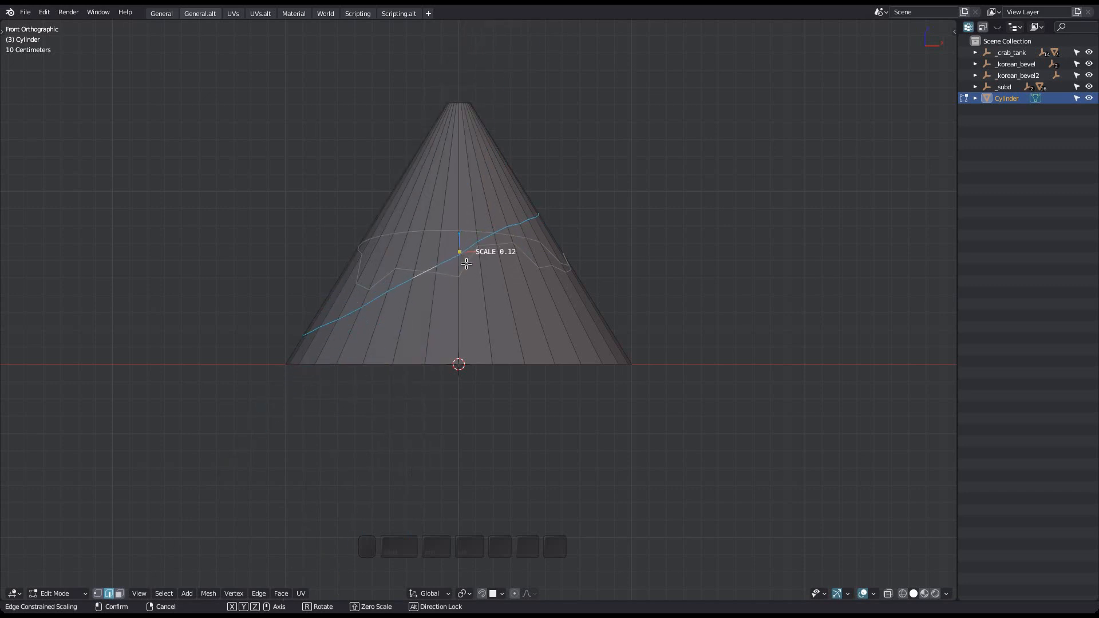
{"action": "mouse_move", "coordinate": [566, 401]}
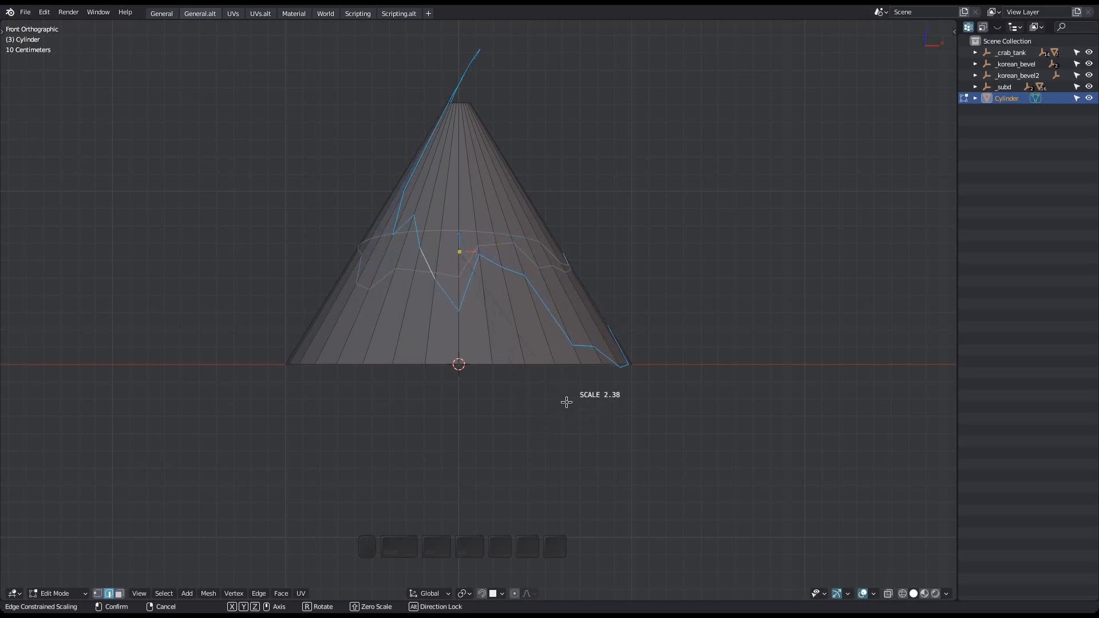
Hold Alt to lock the loop's scaling direction along the cone surface
{"action": "key", "text": "alt"}
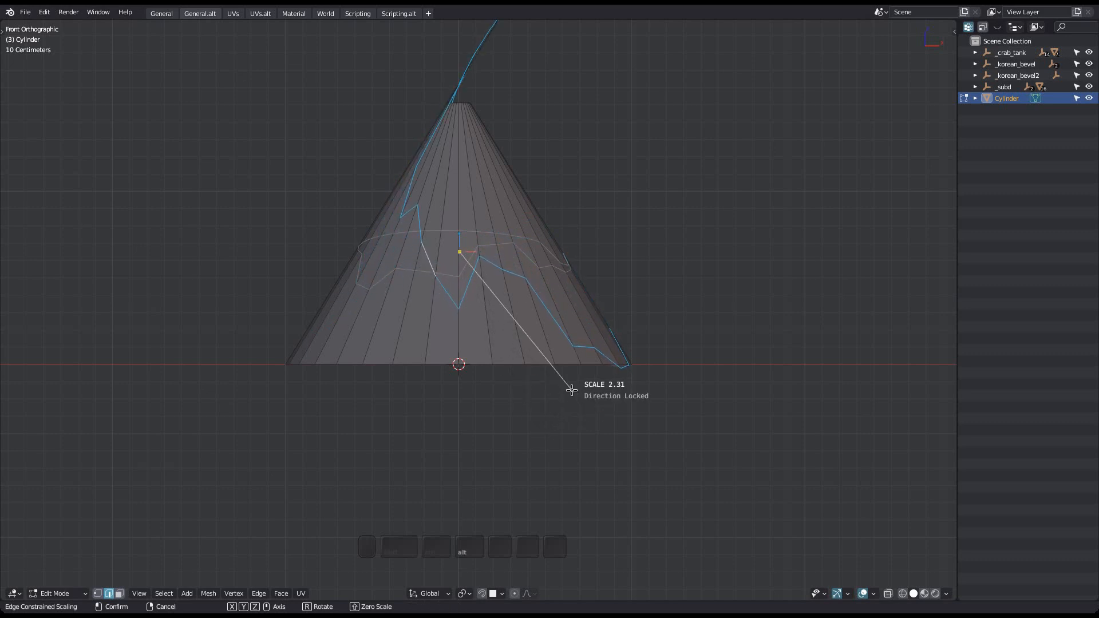
{"action": "mouse_move", "coordinate": [418, 211]}
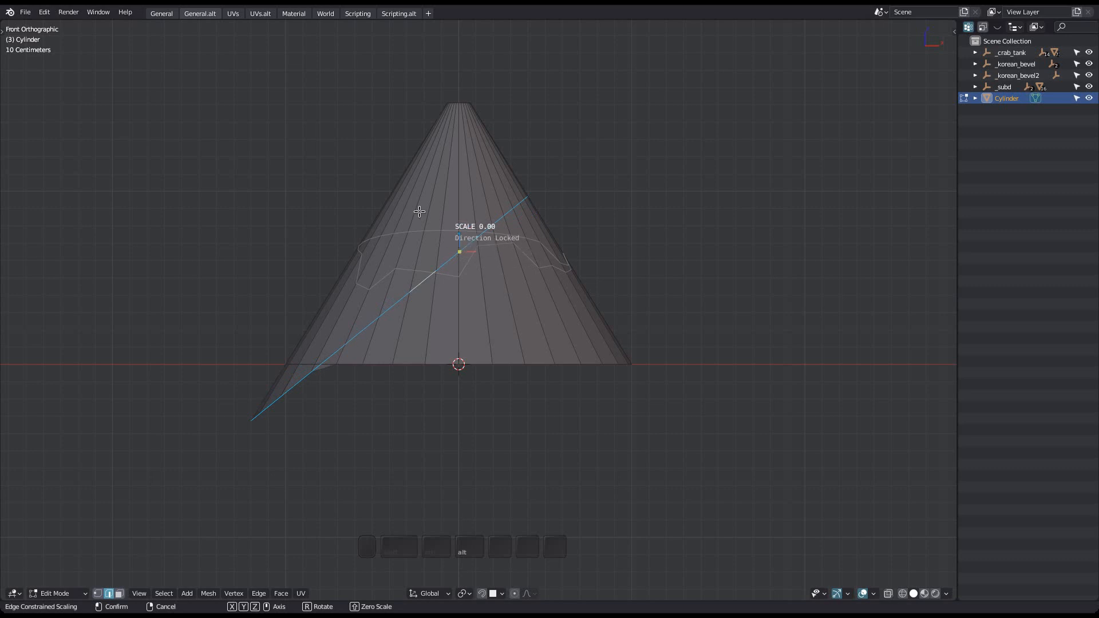
{"action": "mouse_move", "coordinate": [418, 239]}
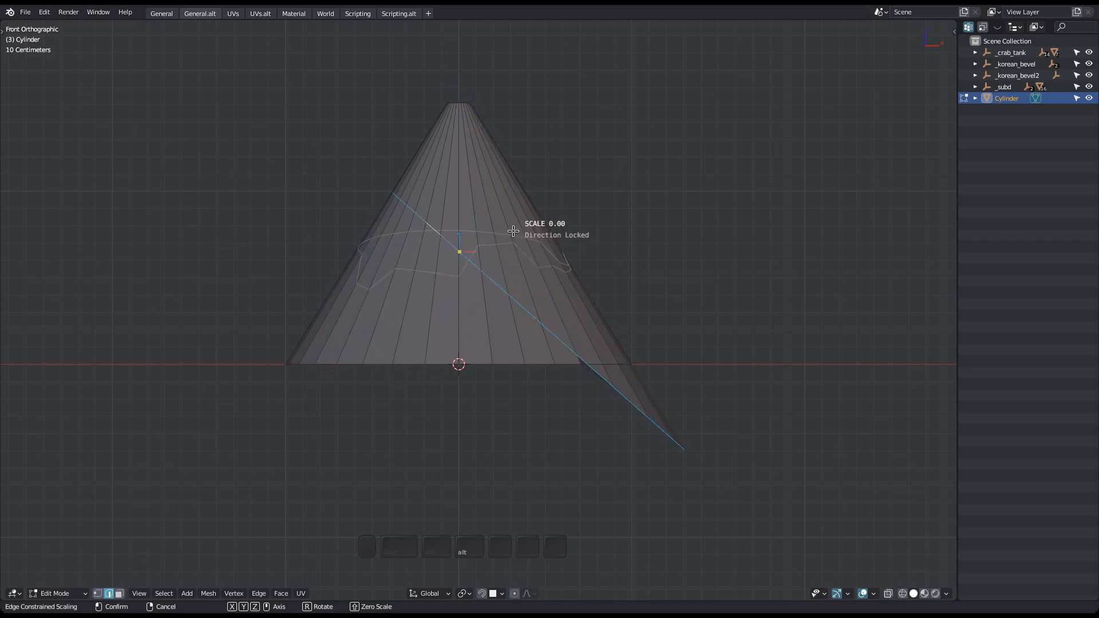
{"action": "mouse_move", "coordinate": [493, 246]}
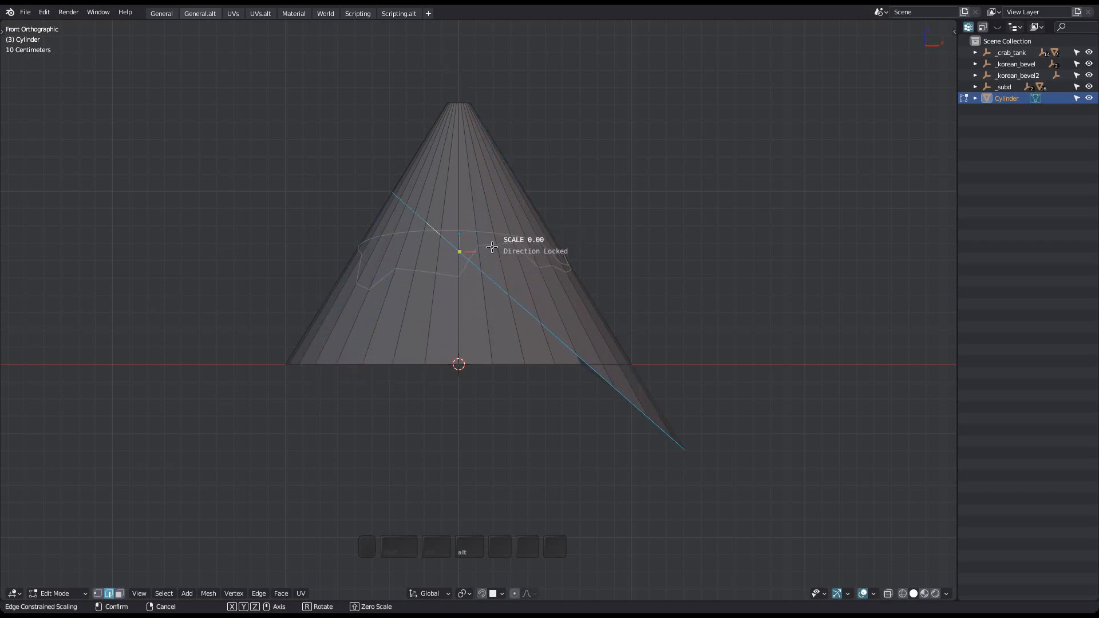
{"action": "mouse_move", "coordinate": [393, 371]}
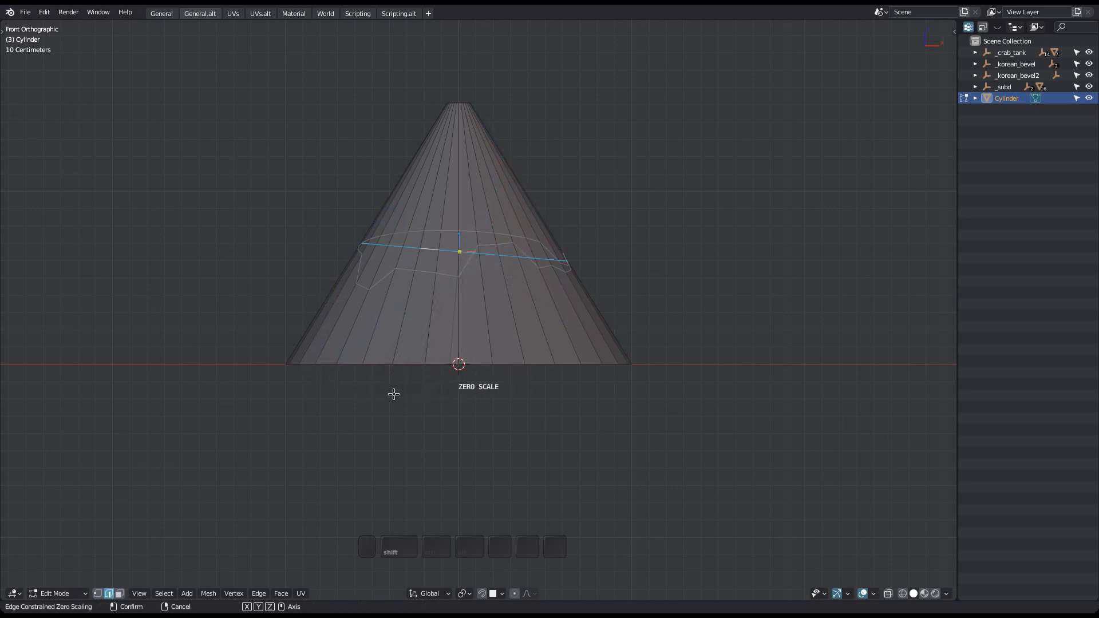
{"action": "key", "text": "r"}
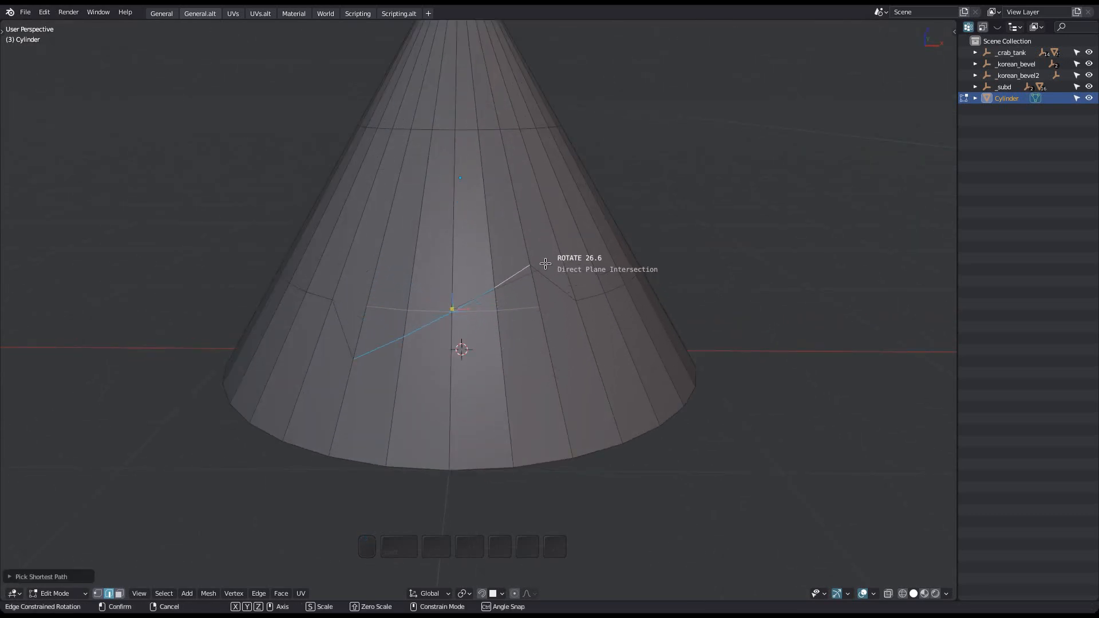
{"action": "mouse_move", "coordinate": [521, 231]}
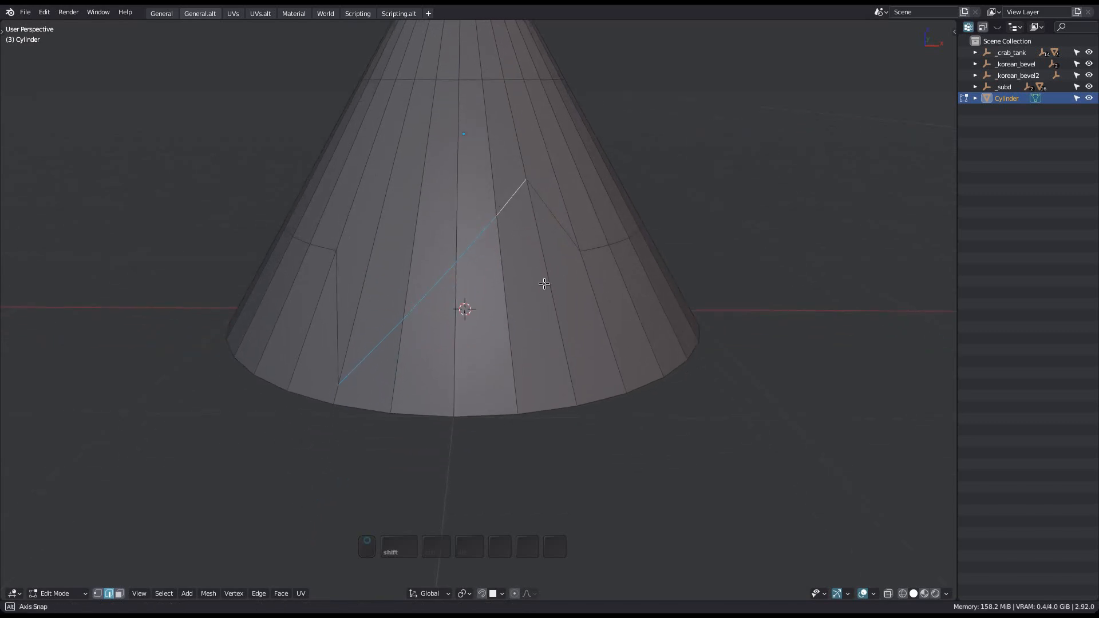
Begin Edge Constrained Rotation of the slanted loop with ends aligned to the faces
{"action": "key", "text": "r"}
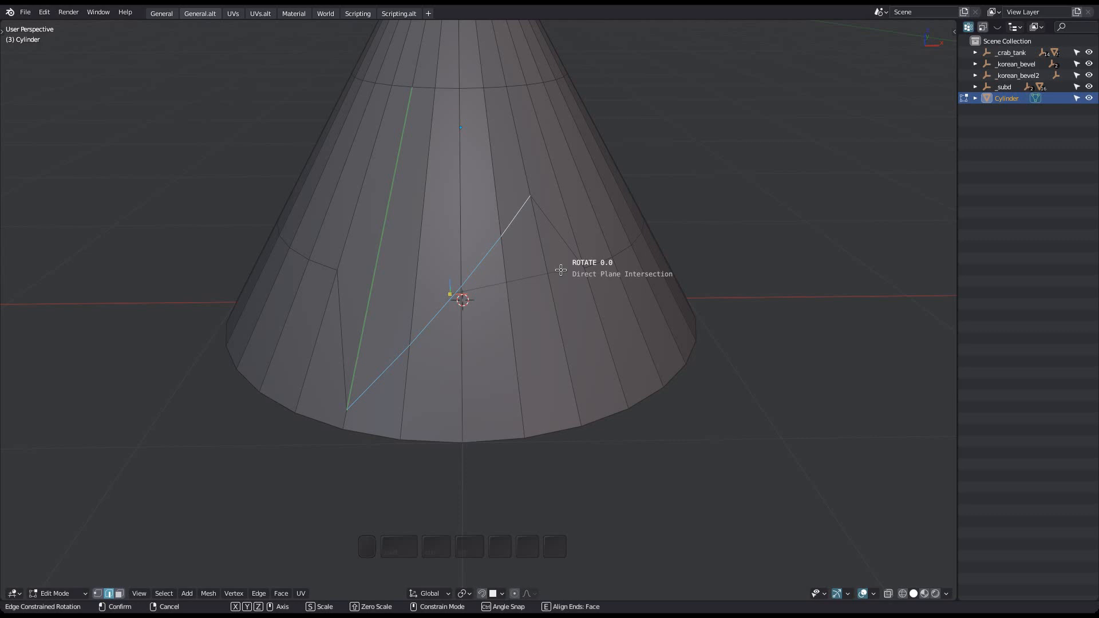
{"action": "mouse_move", "coordinate": [566, 278]}
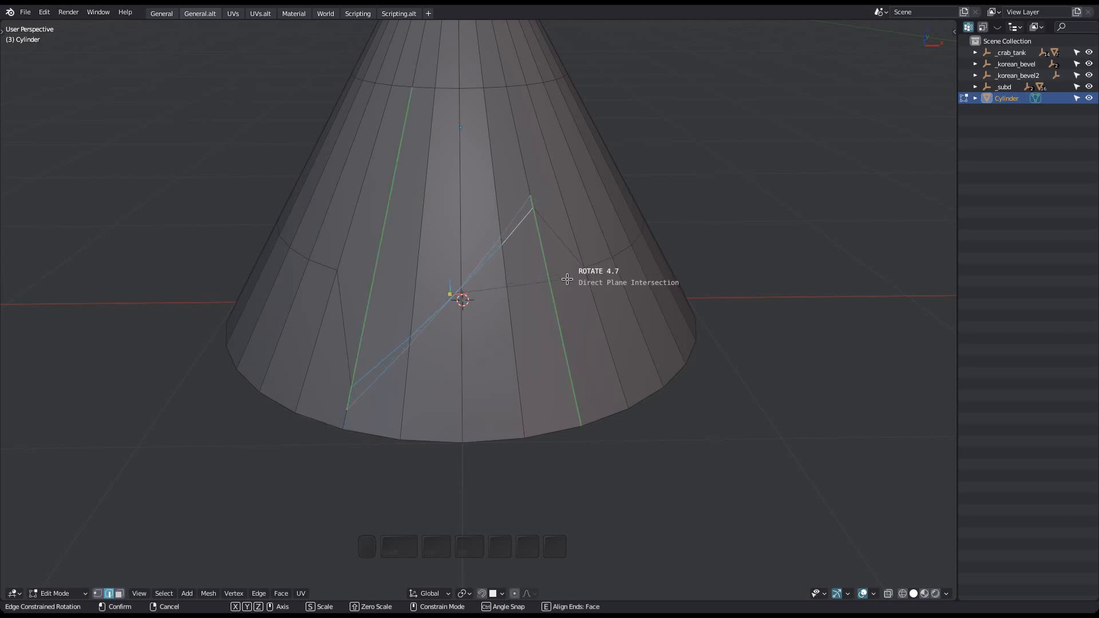
{"action": "mouse_move", "coordinate": [572, 263]}
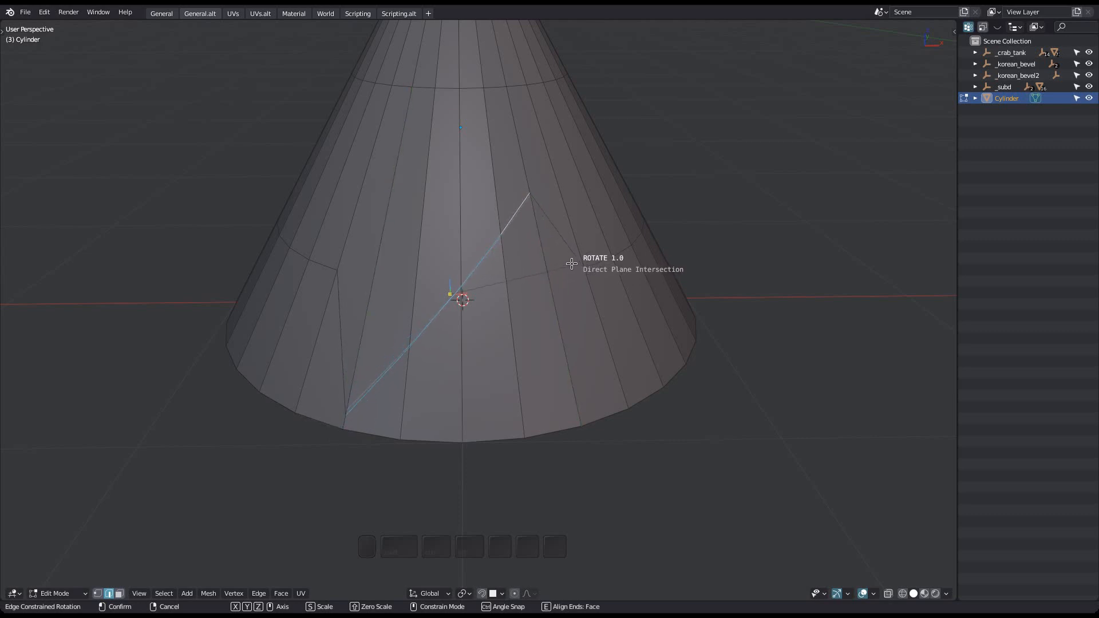
{"action": "mouse_move", "coordinate": [574, 284]}
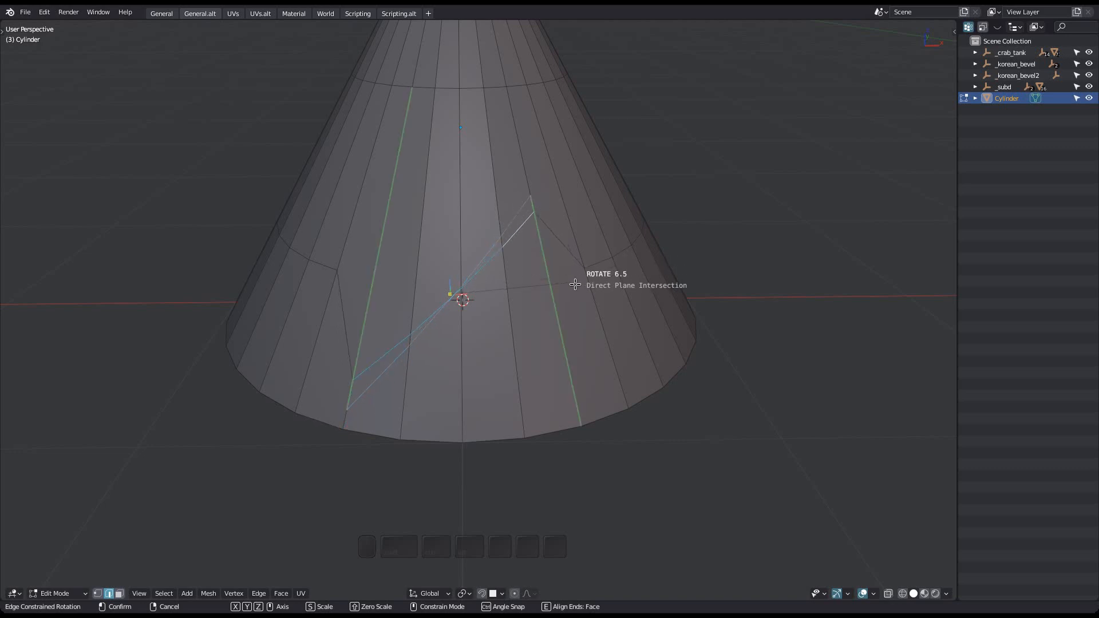
{"action": "mouse_move", "coordinate": [578, 280]}
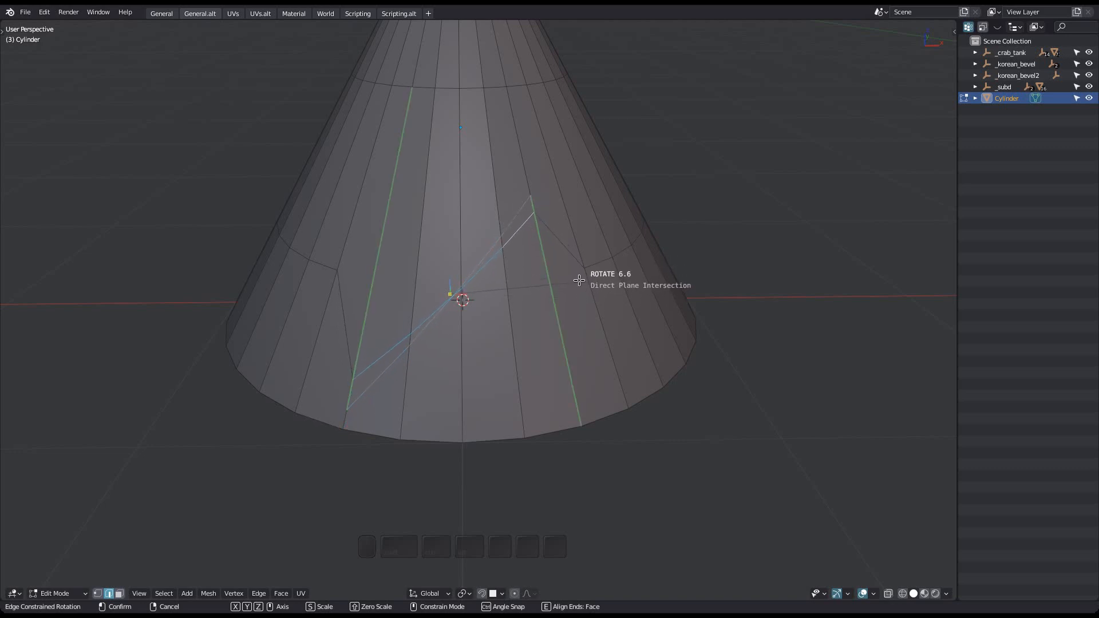
{"action": "mouse_move", "coordinate": [578, 270]}
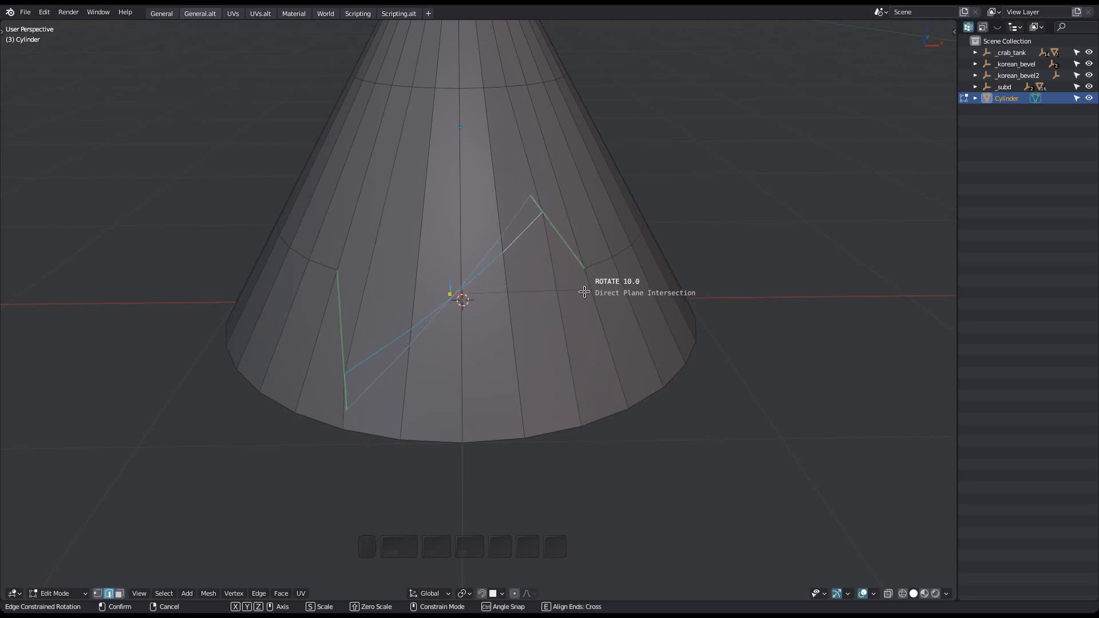
{"action": "mouse_move", "coordinate": [588, 300]}
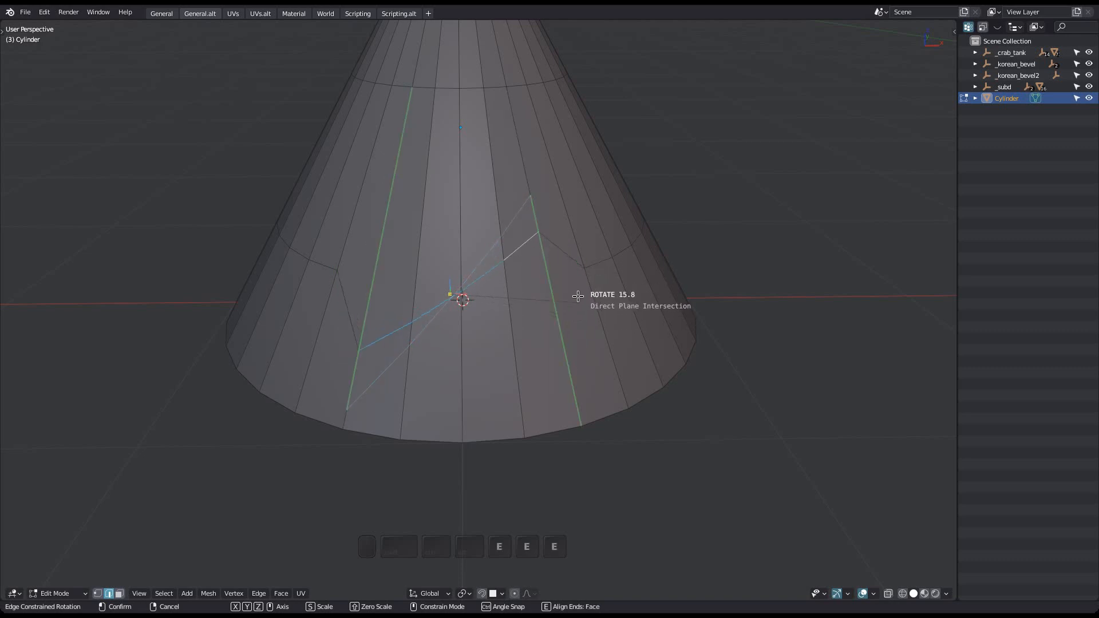
{"action": "mouse_move", "coordinate": [563, 262]}
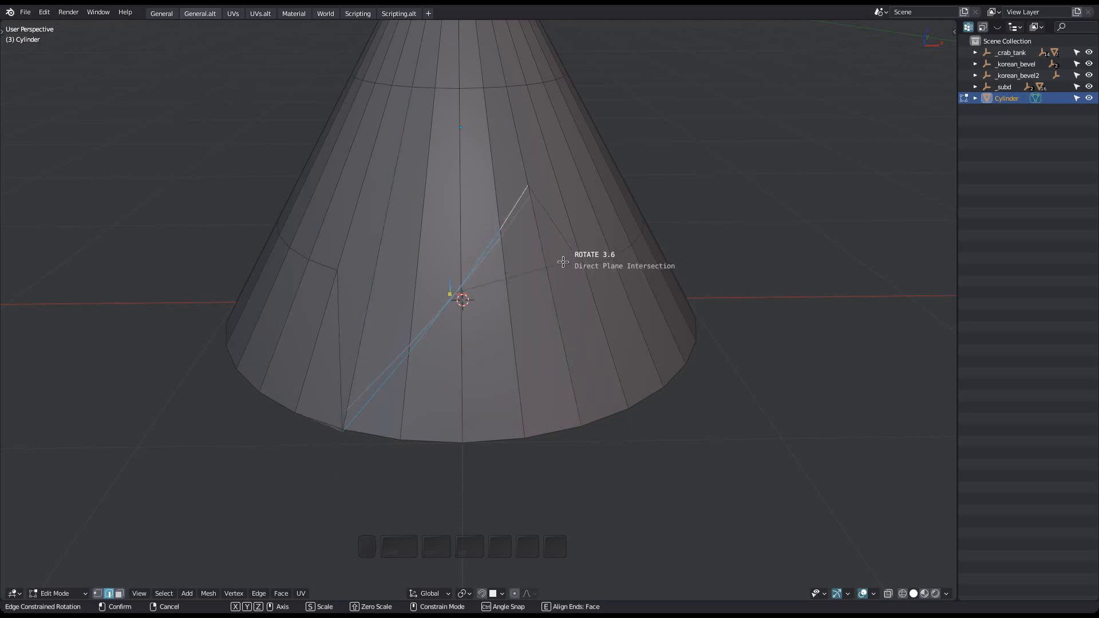
{"action": "mouse_move", "coordinate": [575, 323]}
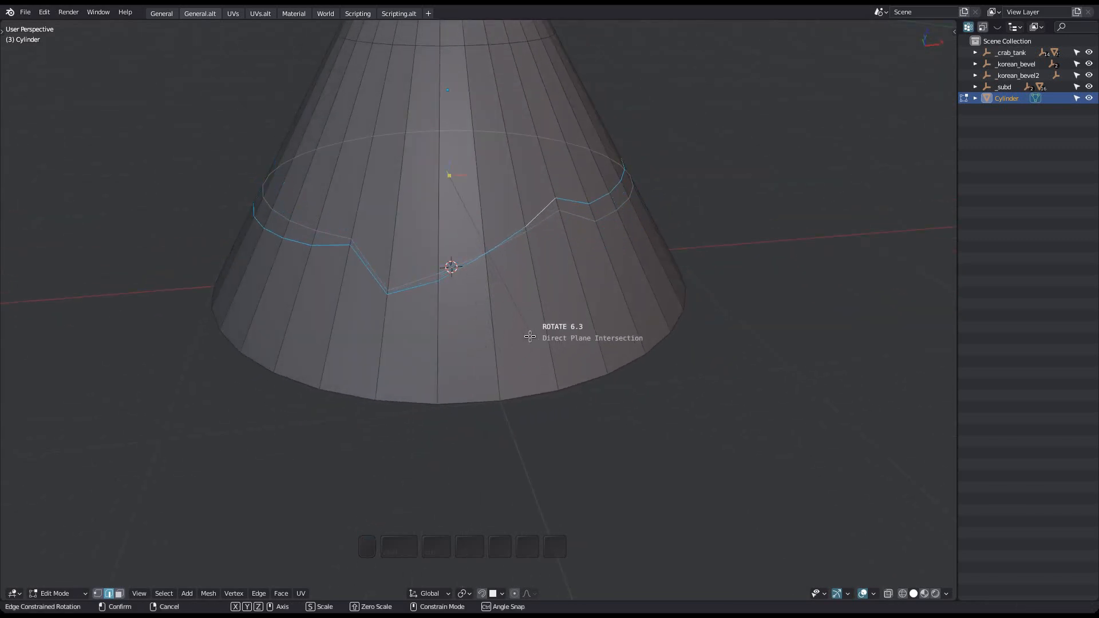
Constrain the loop rotation to local Z, then Y, and flatten it into a level ring
{"action": "key", "text": "y"}
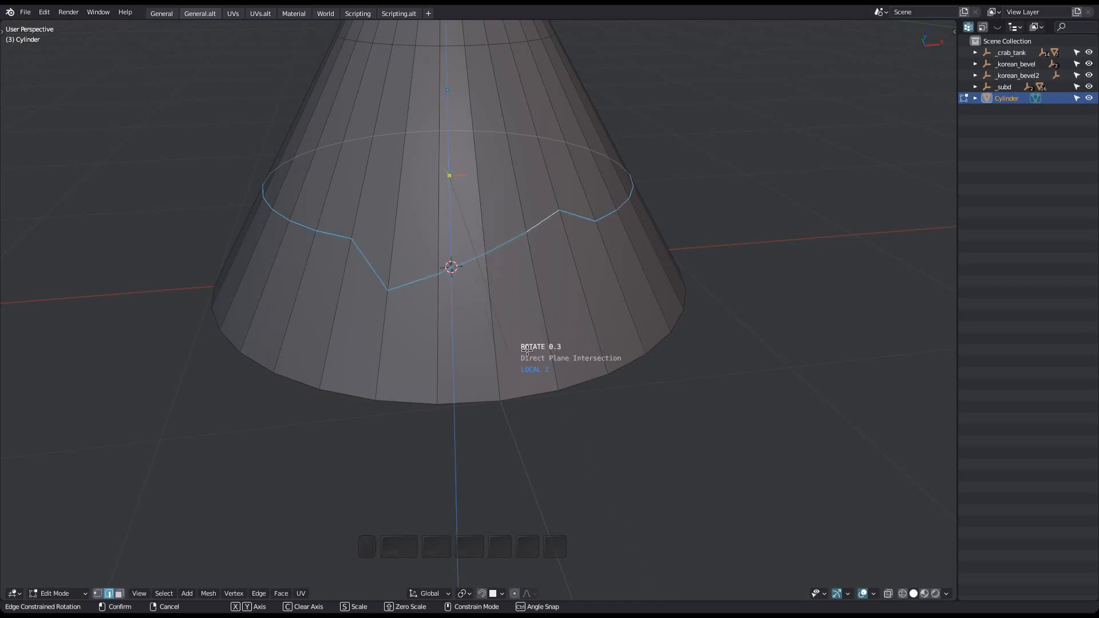
{"action": "key", "text": "y"}
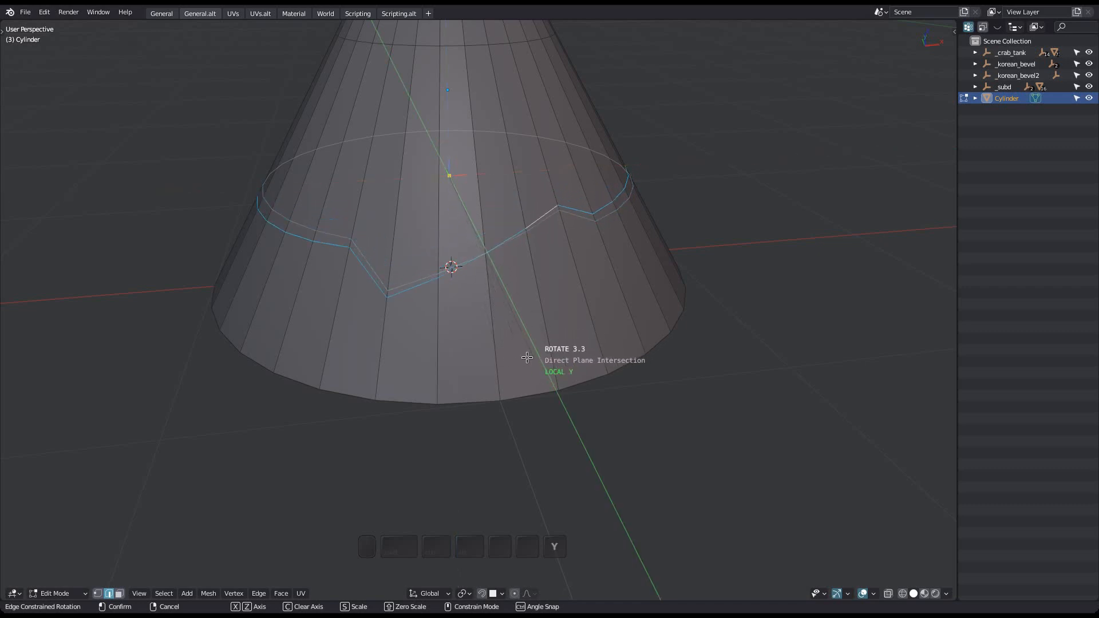
{"action": "mouse_move", "coordinate": [493, 365]}
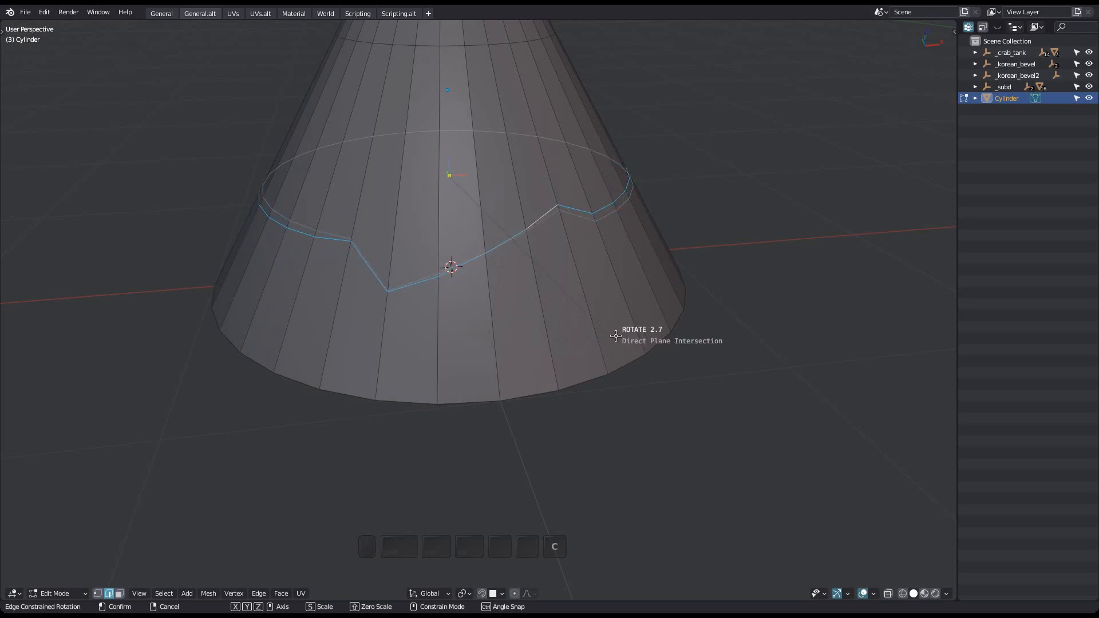
{"action": "mouse_move", "coordinate": [559, 354]}
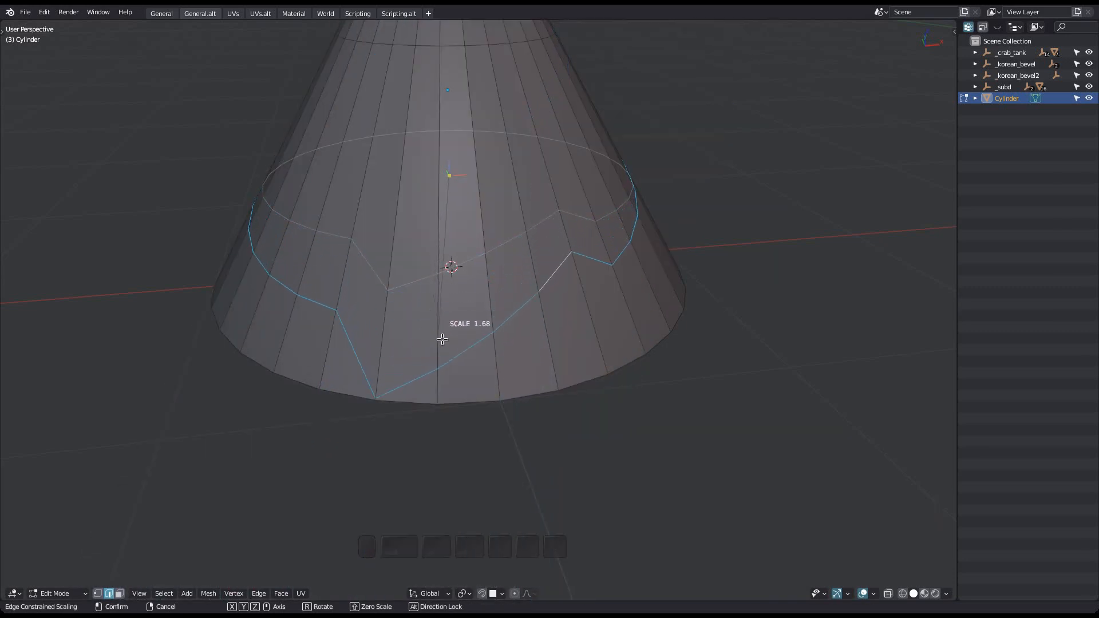
{"action": "key", "text": "z"}
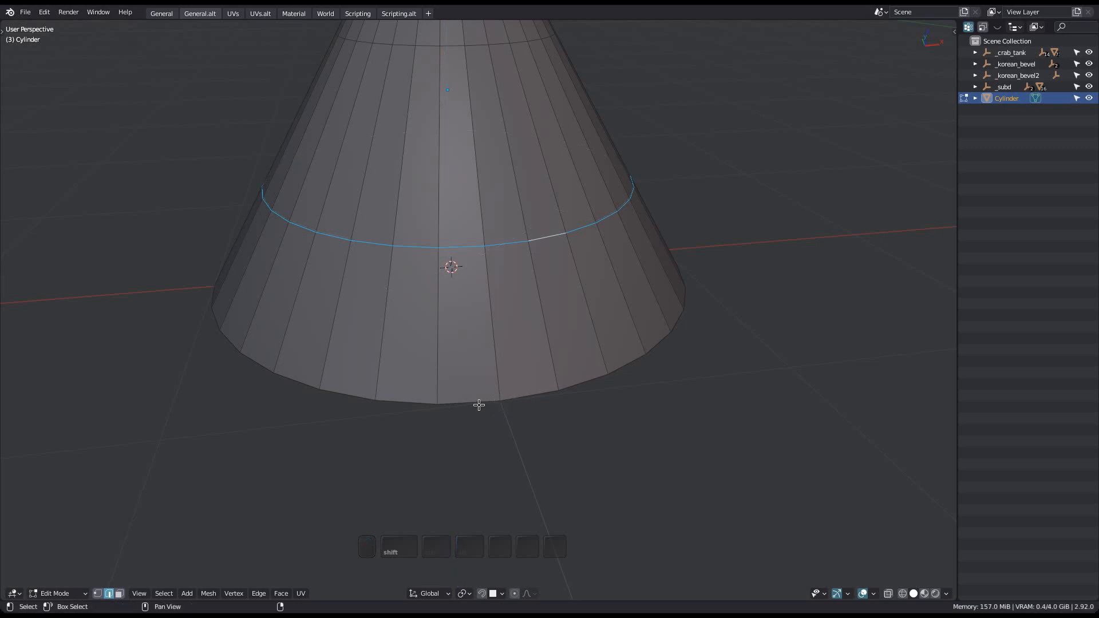
{"action": "key", "text": "g"}
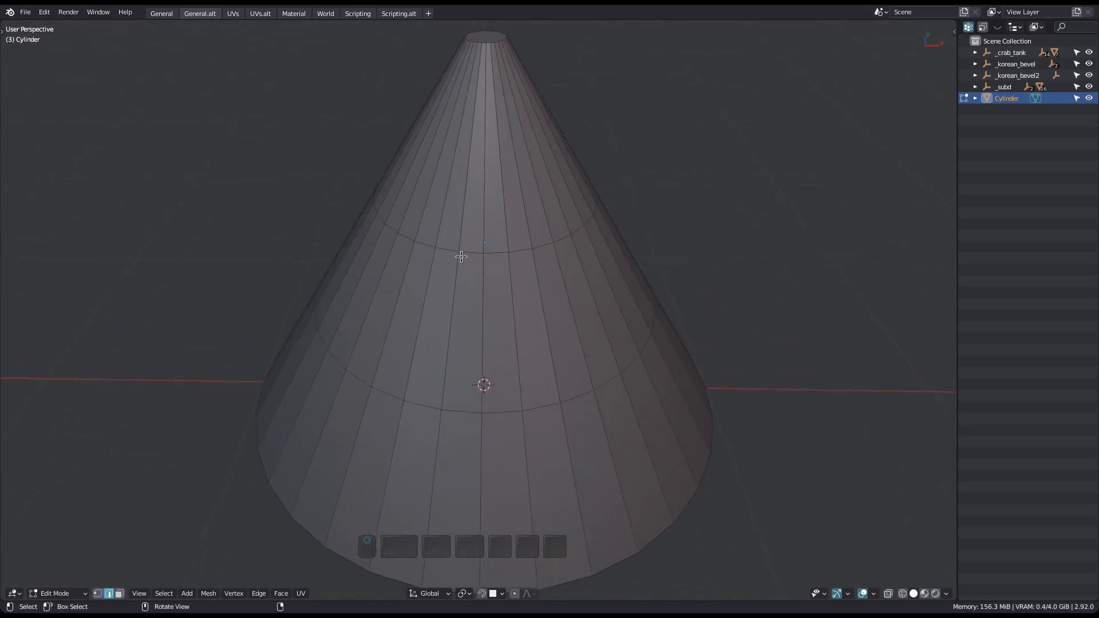
{"action": "left_click", "coordinate": [476, 412]}
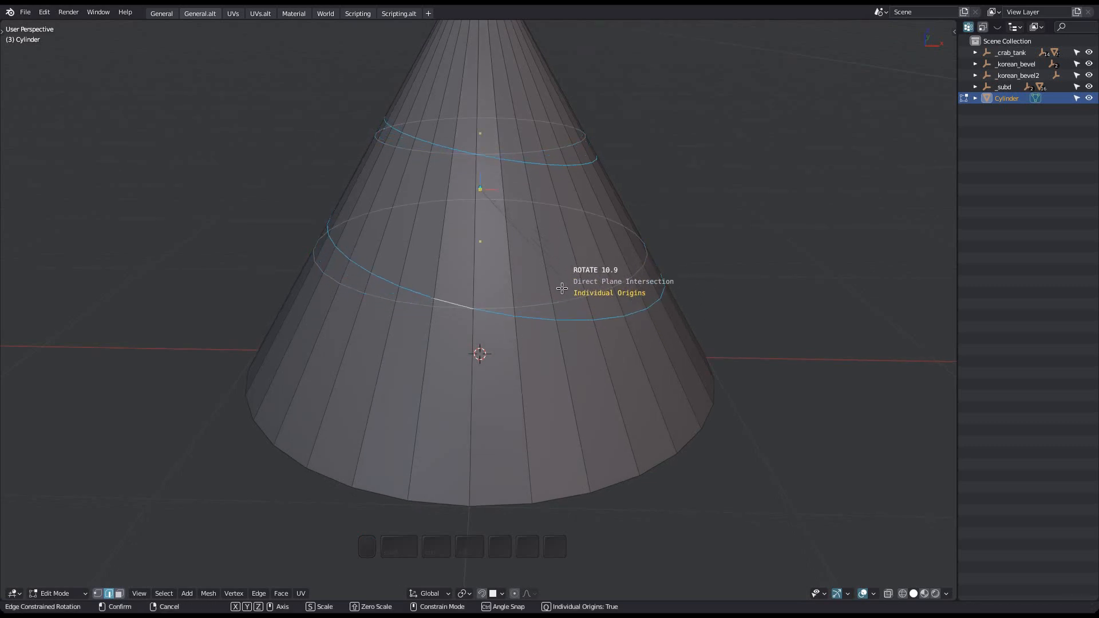
{"action": "mouse_move", "coordinate": [561, 266]}
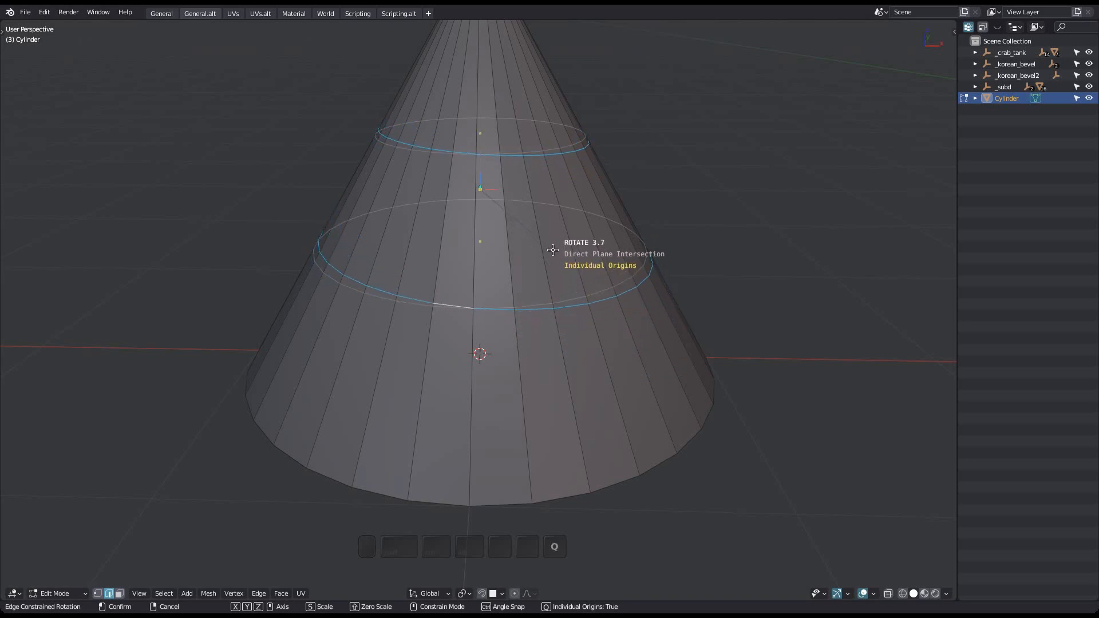
{"action": "left_click", "coordinate": [526, 306]}
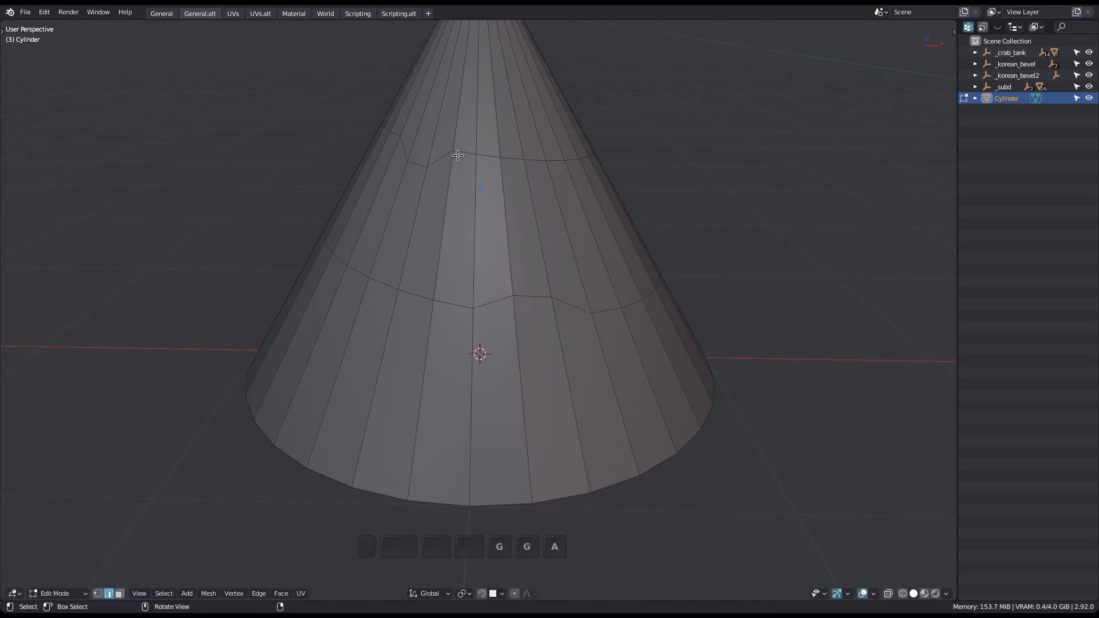
{"action": "left_click", "coordinate": [468, 303]}
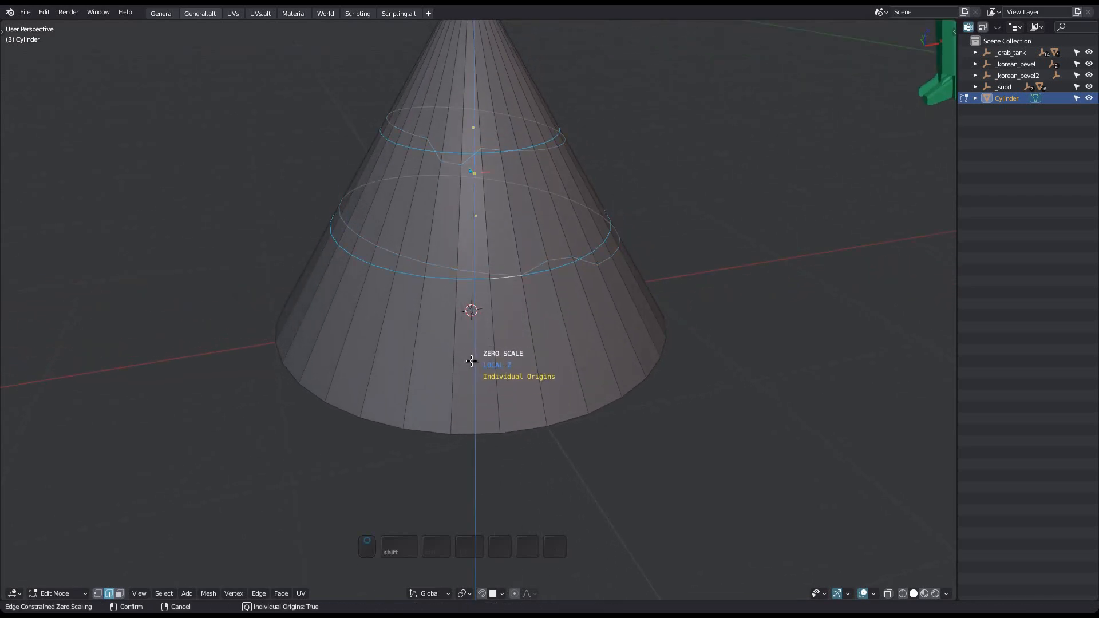
{"action": "key", "text": "alt"}
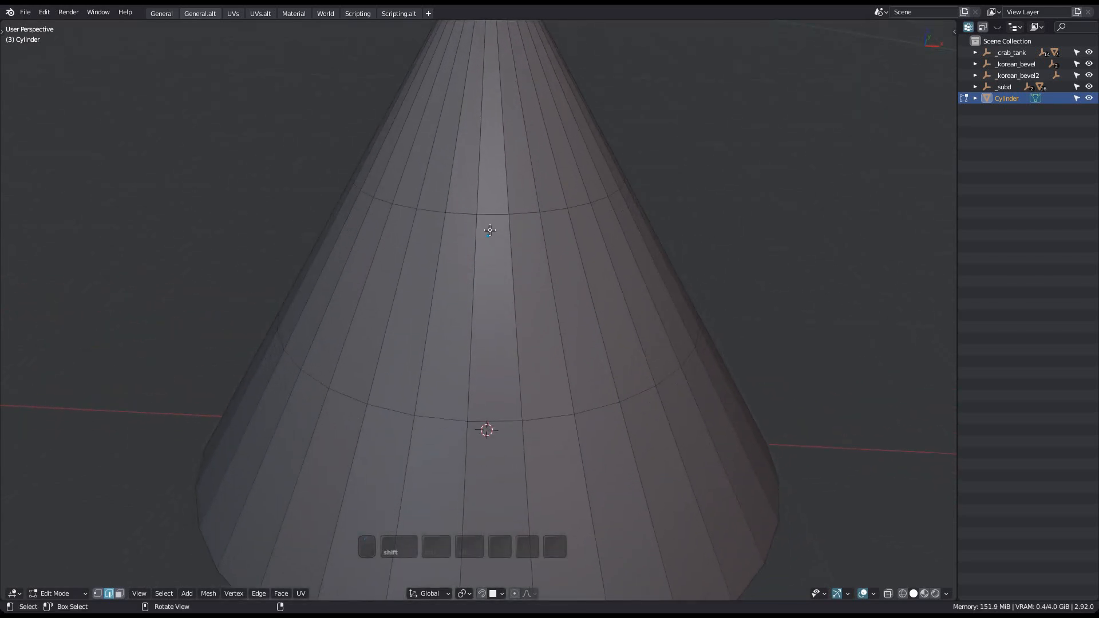
{"action": "left_click", "coordinate": [500, 411]}
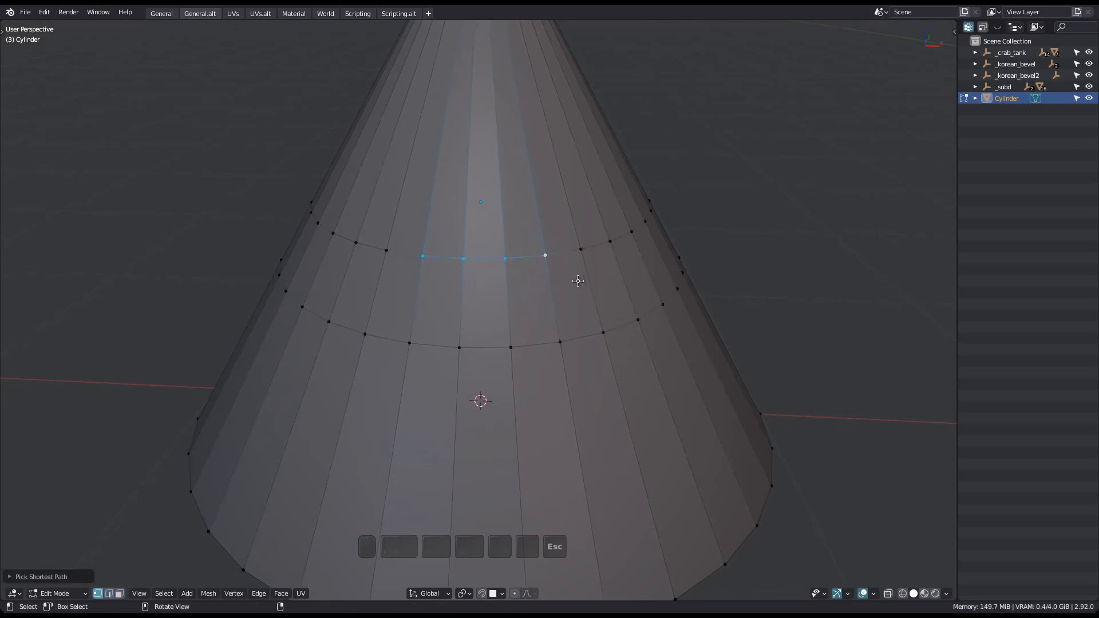
Select the face patch between both loops, then change to edge selection
{"action": "left_click", "coordinate": [510, 347]}
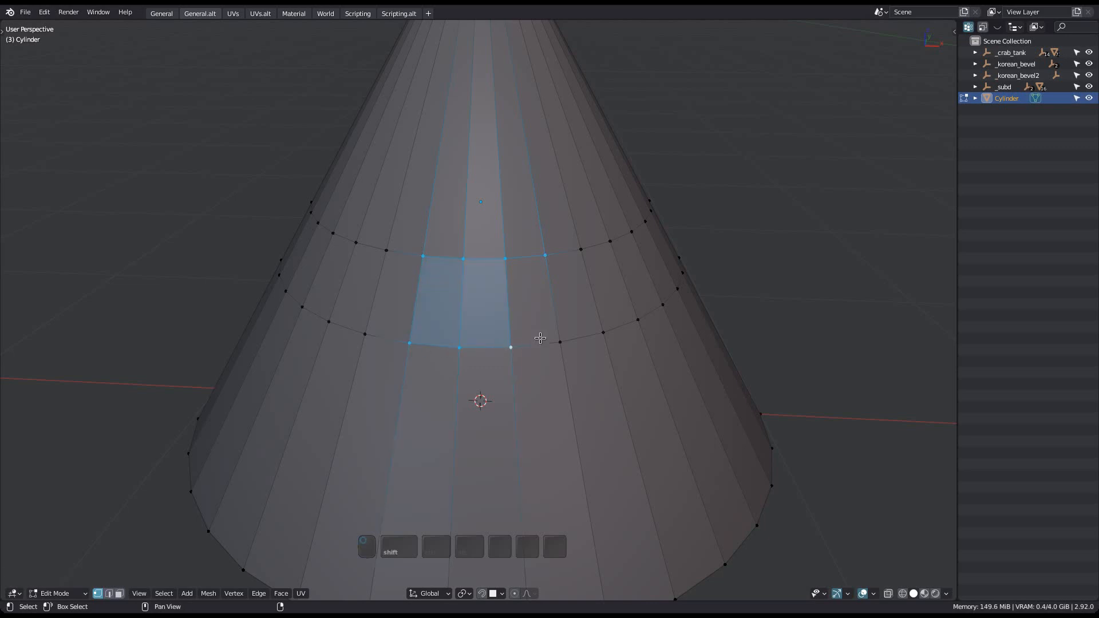
{"action": "key", "text": "r"}
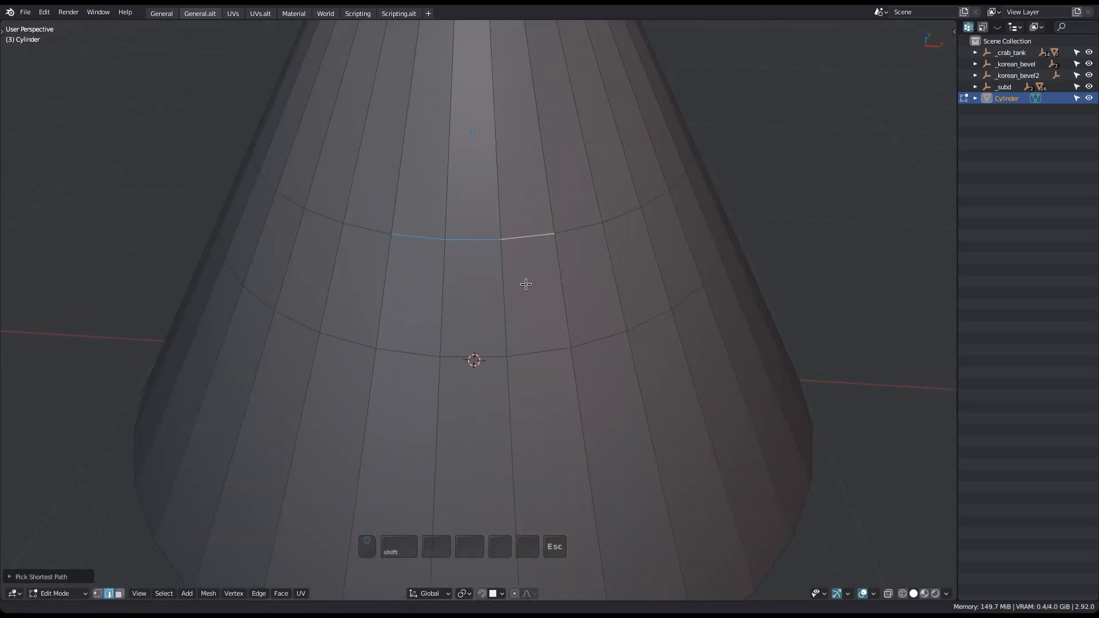
Set transform orientation to Normal and select matching partial stretches on both rings
{"action": "left_click", "coordinate": [465, 594]}
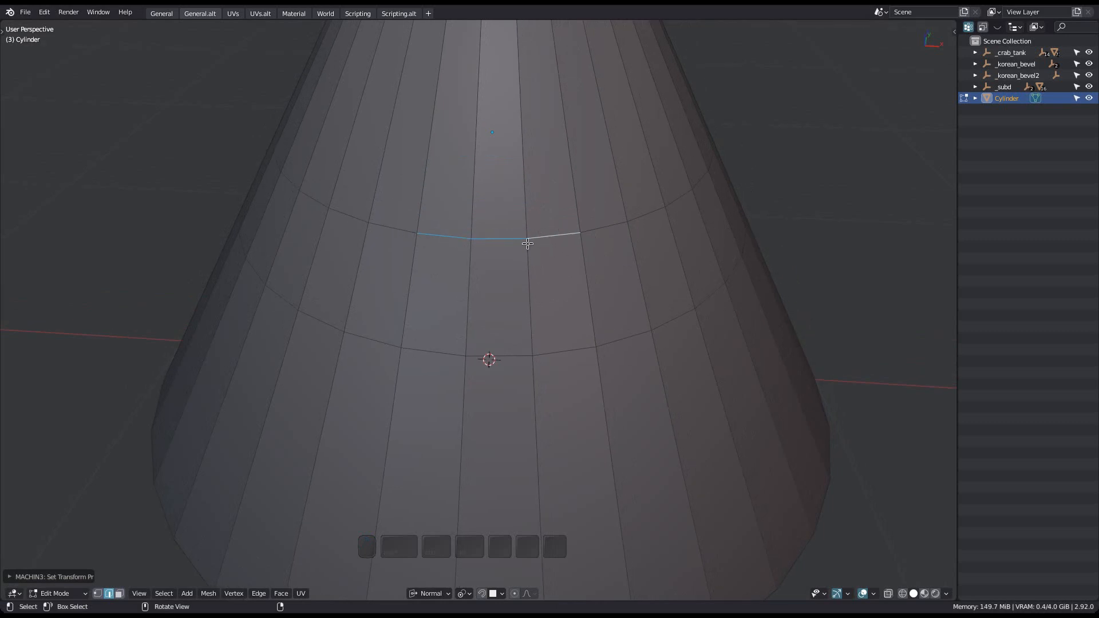
{"action": "key", "text": "r"}
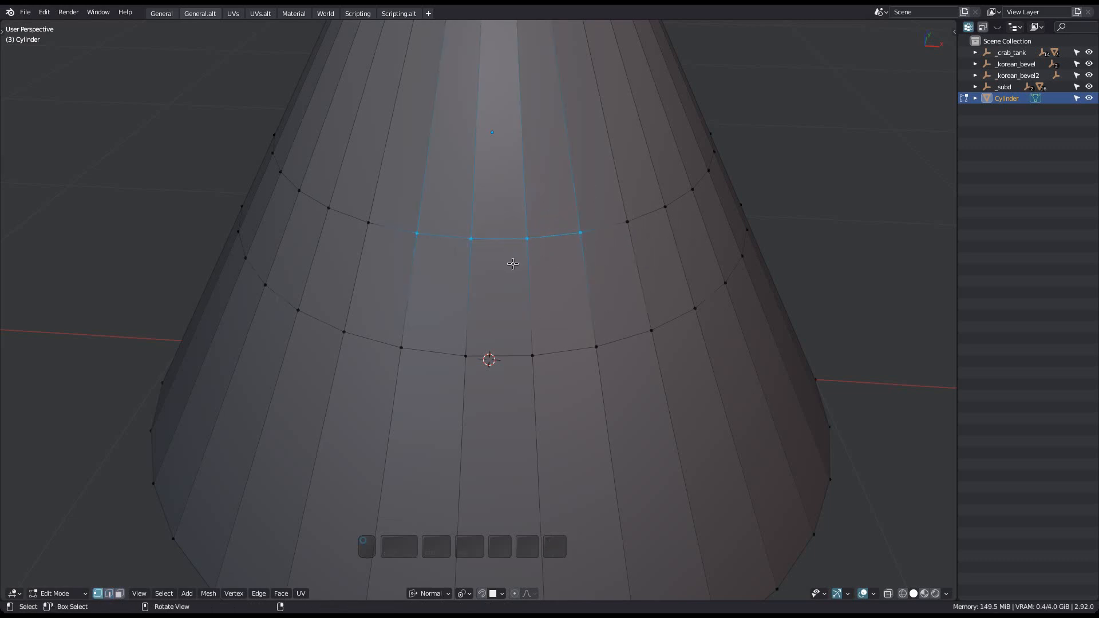
{"action": "key", "text": "r"}
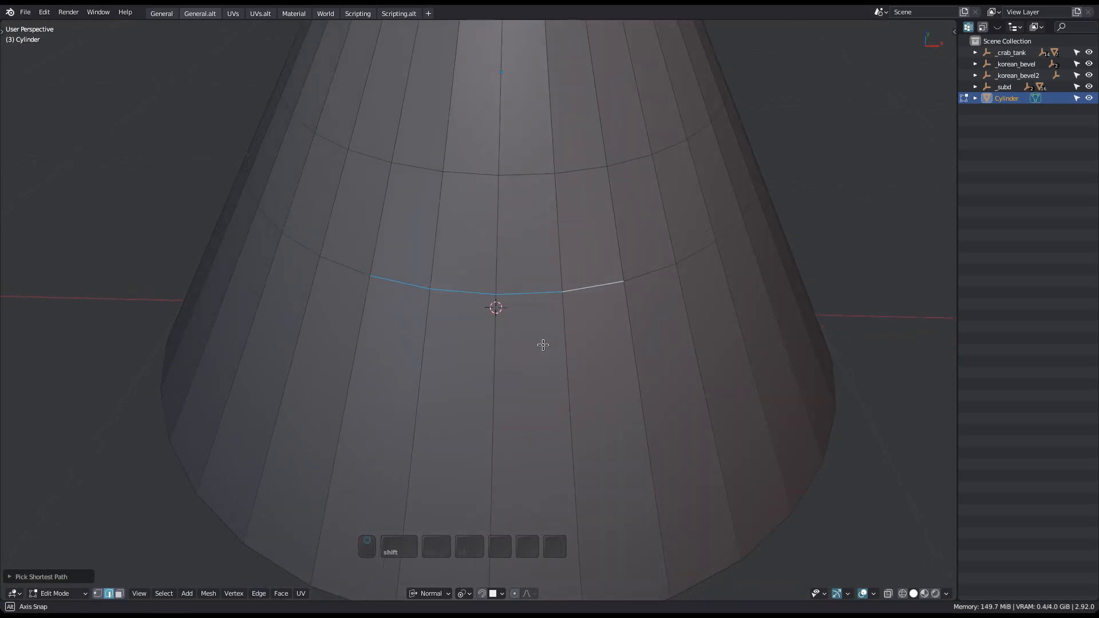
{"action": "left_click_drag", "start_coordinate": [539, 344], "coordinate": [529, 281]}
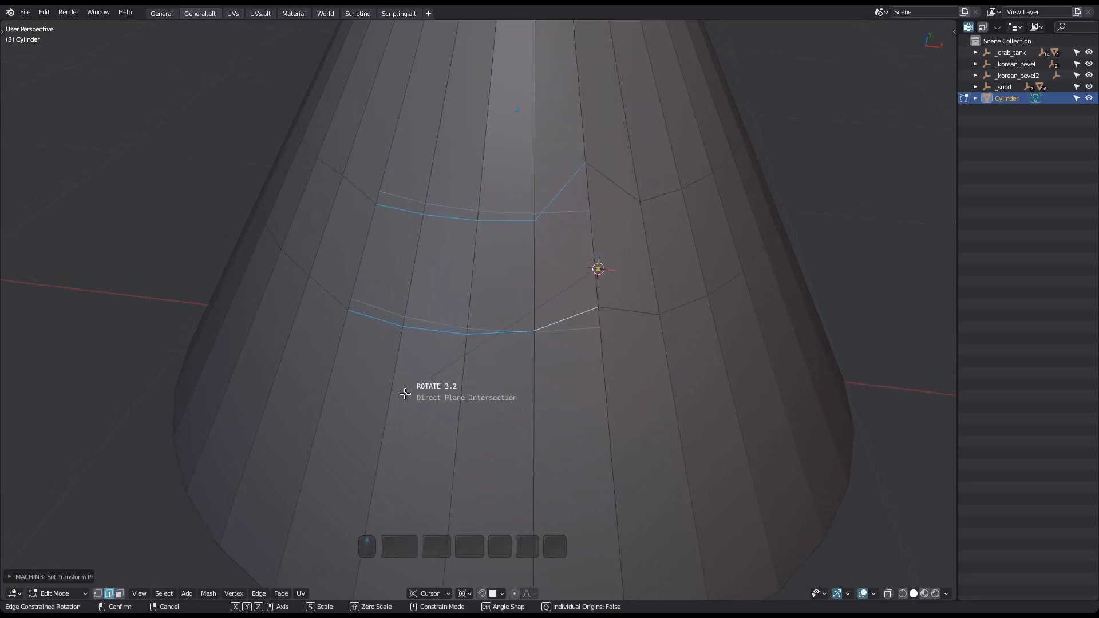
{"action": "mouse_move", "coordinate": [411, 440]}
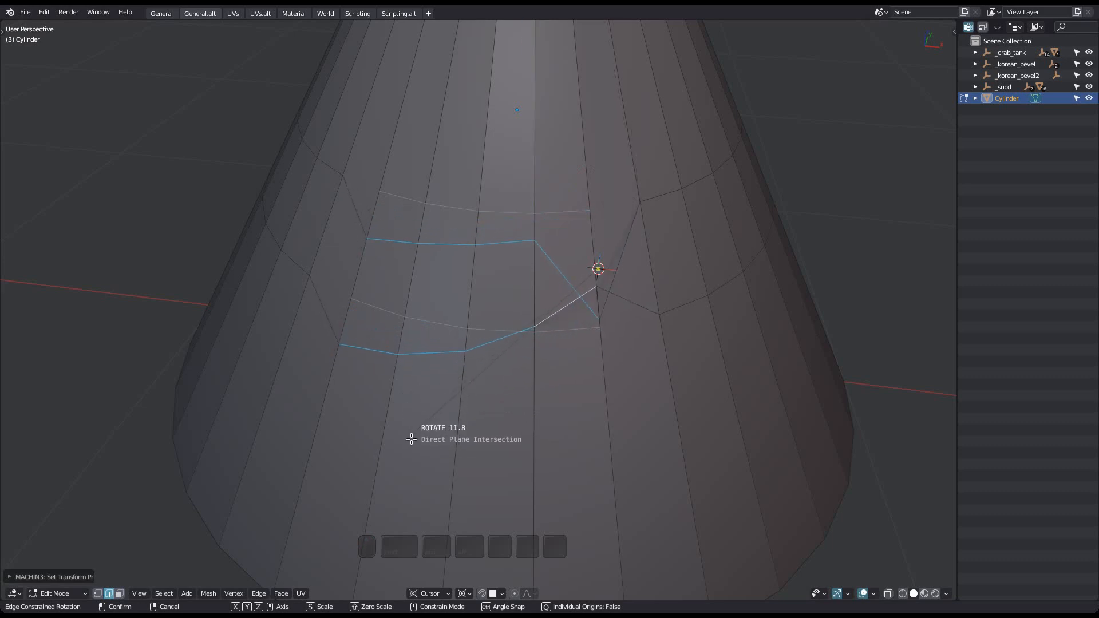
{"action": "mouse_move", "coordinate": [443, 484]}
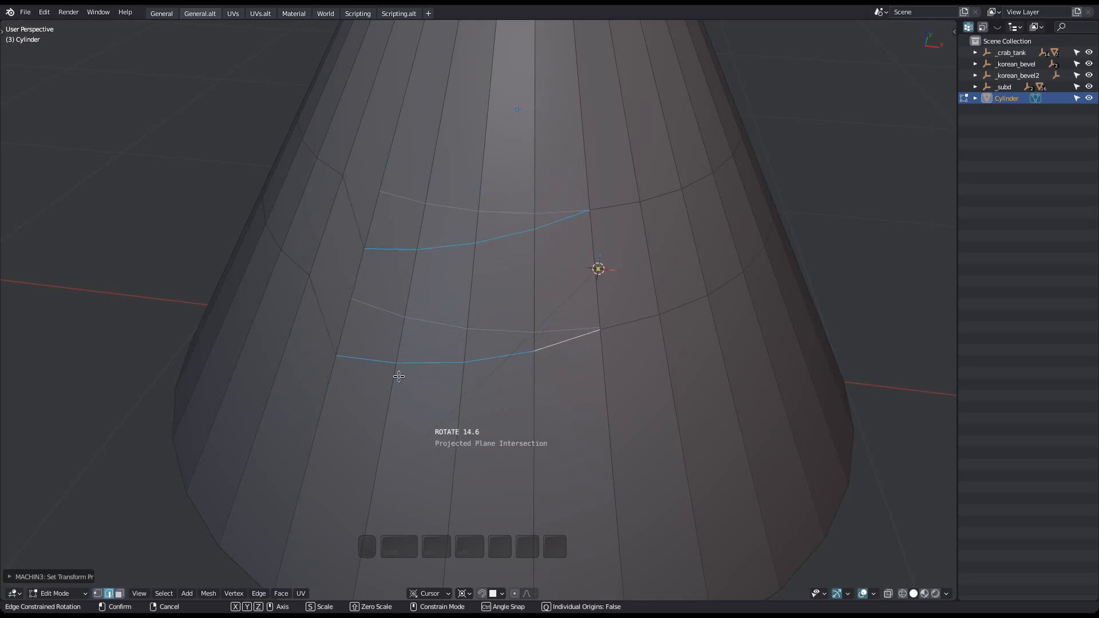
{"action": "mouse_move", "coordinate": [384, 325]}
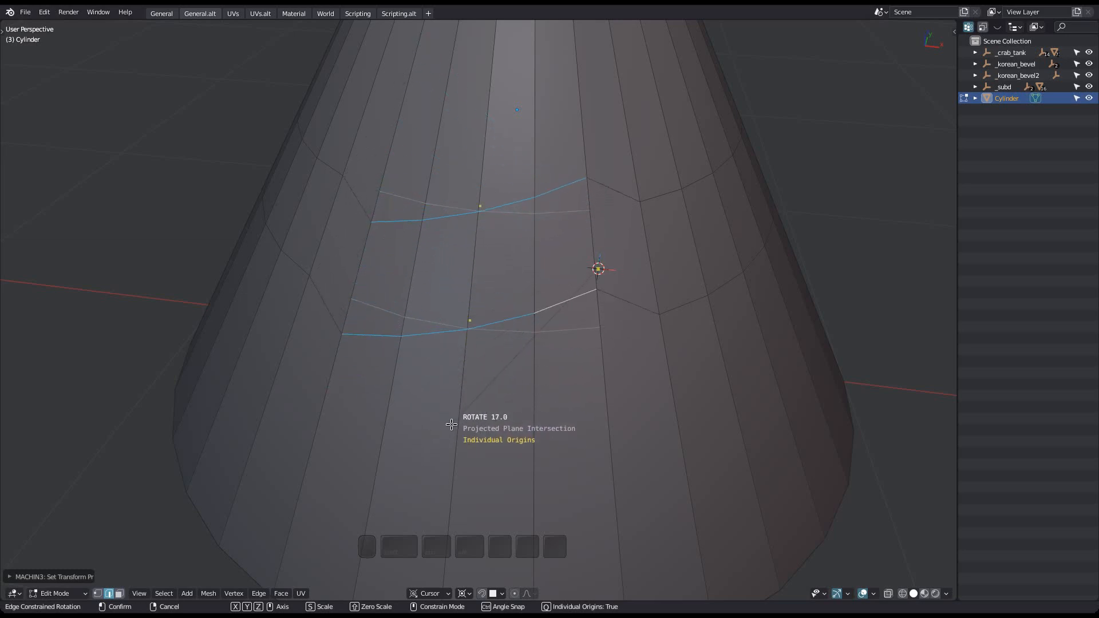
Toggle Individual Origins off so both loop stretches rotate around a shared centre
{"action": "key", "text": "q"}
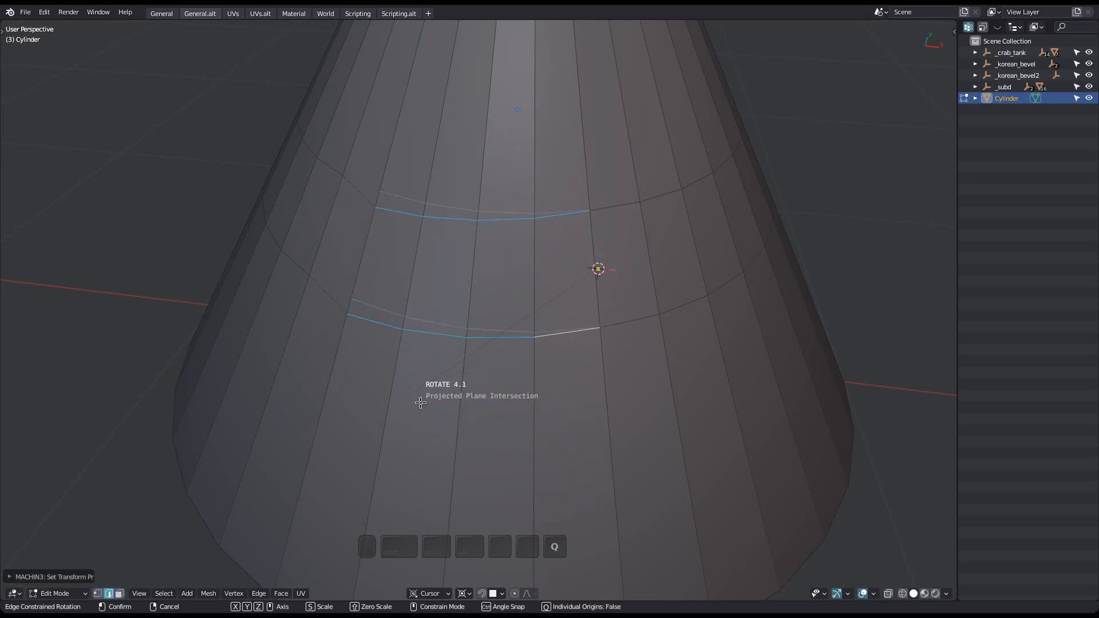
{"action": "mouse_move", "coordinate": [410, 399]}
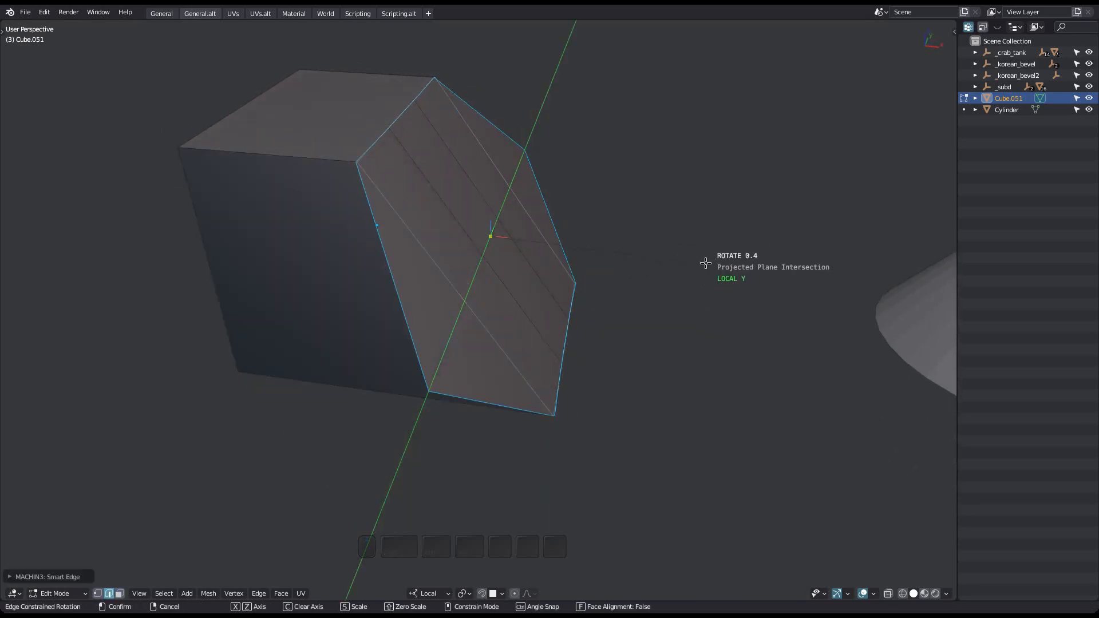
{"action": "mouse_move", "coordinate": [698, 257]}
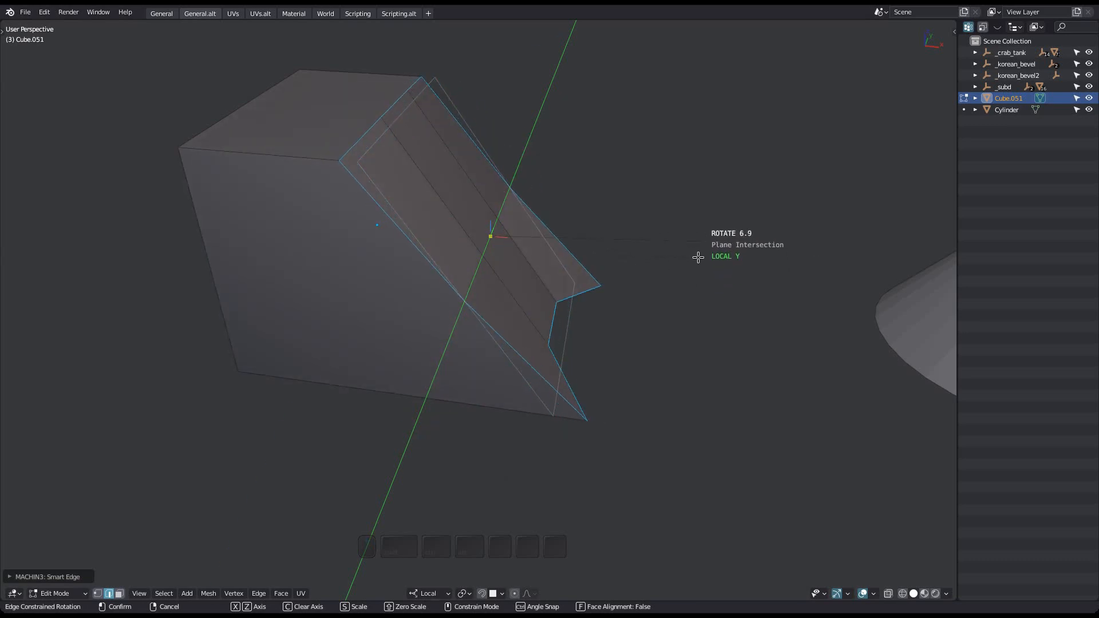
{"action": "mouse_move", "coordinate": [666, 228]}
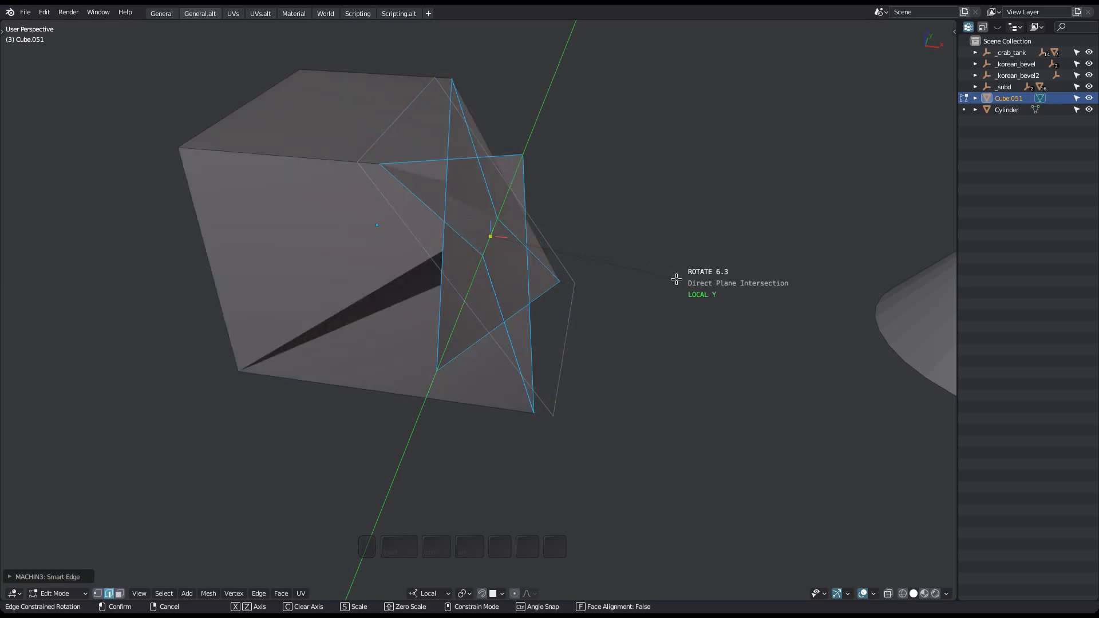
{"action": "mouse_move", "coordinate": [649, 238]}
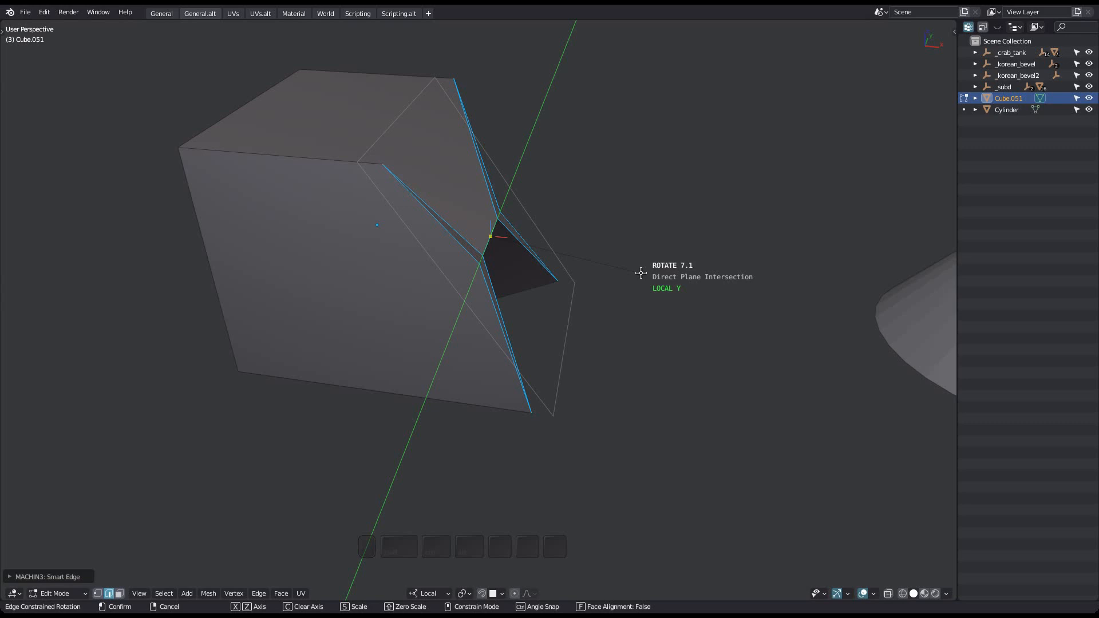
Keep the rotation aligned to Cube.051's face and rotate the two edges across it
{"action": "key", "text": "f"}
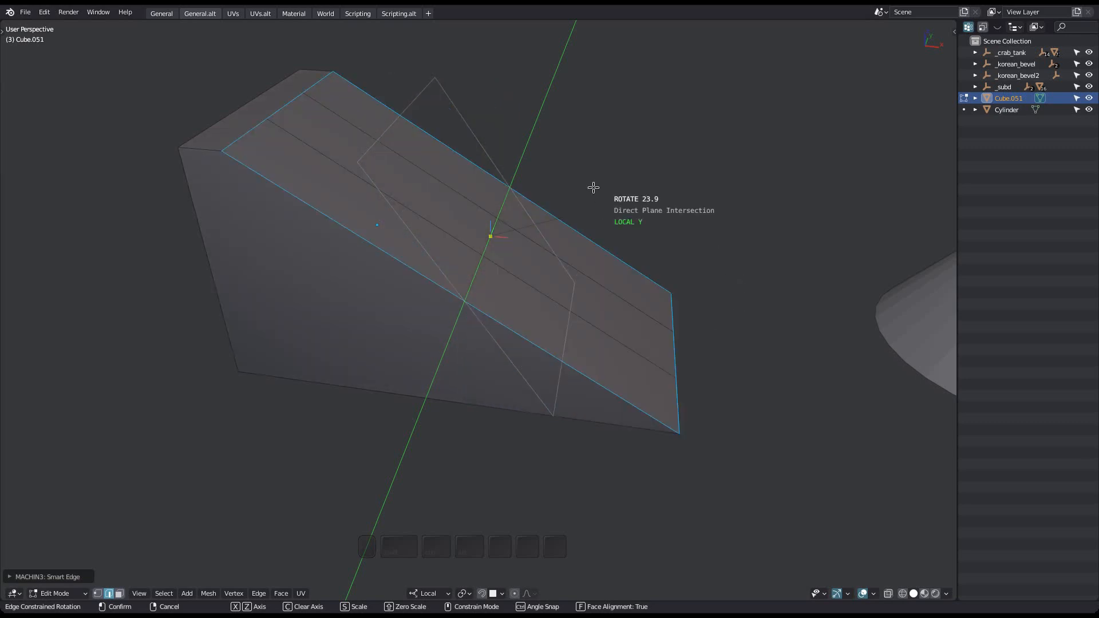
{"action": "mouse_move", "coordinate": [602, 218]}
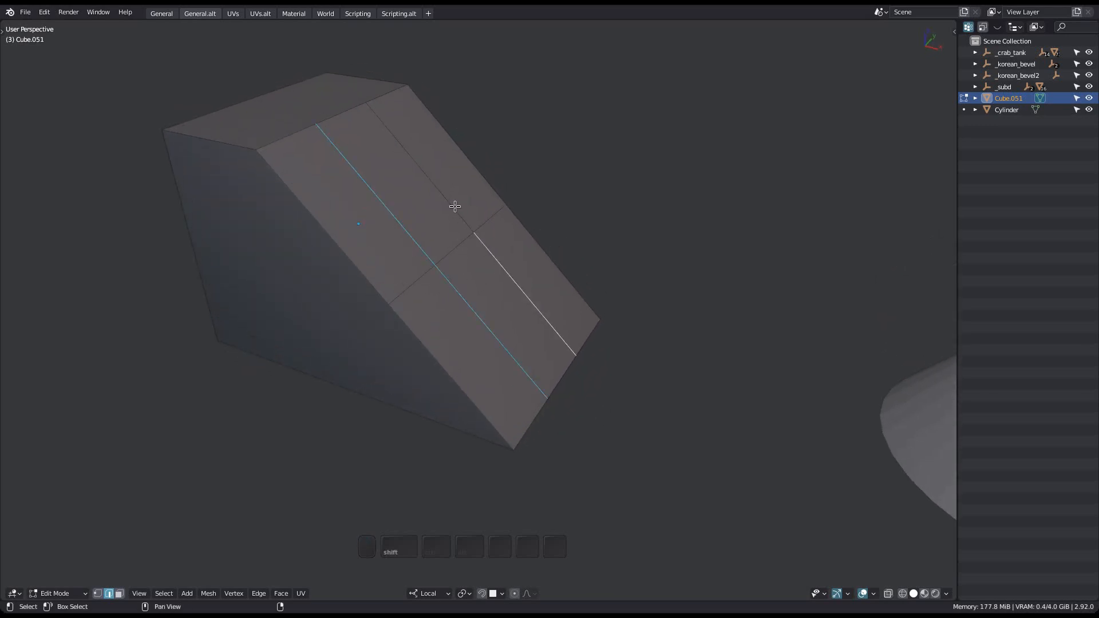
{"action": "key", "text": "r"}
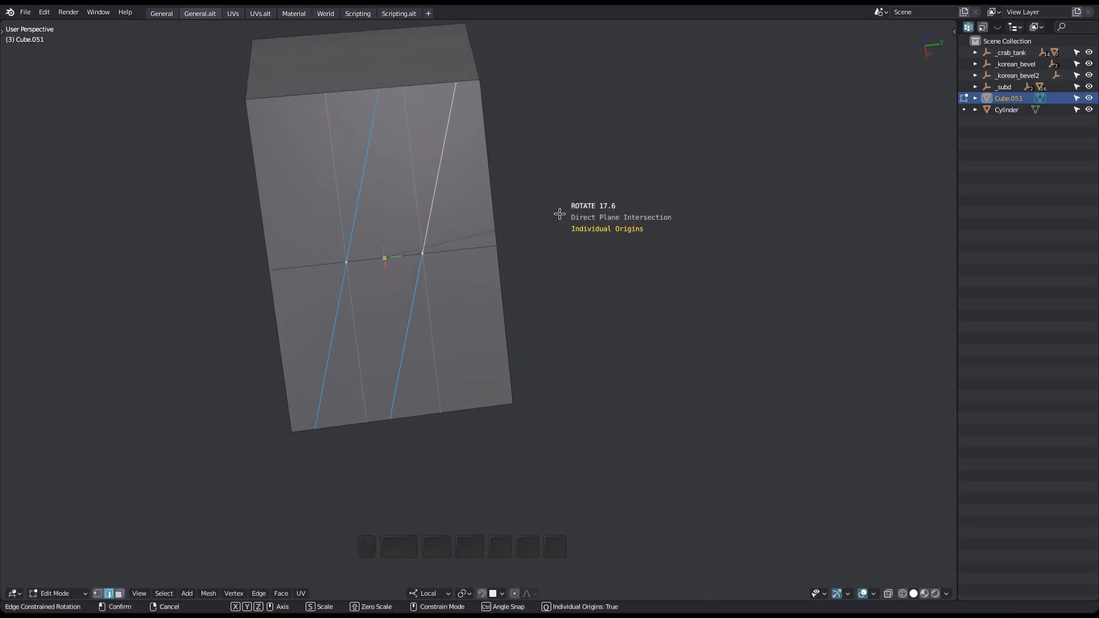
{"action": "mouse_move", "coordinate": [546, 169]}
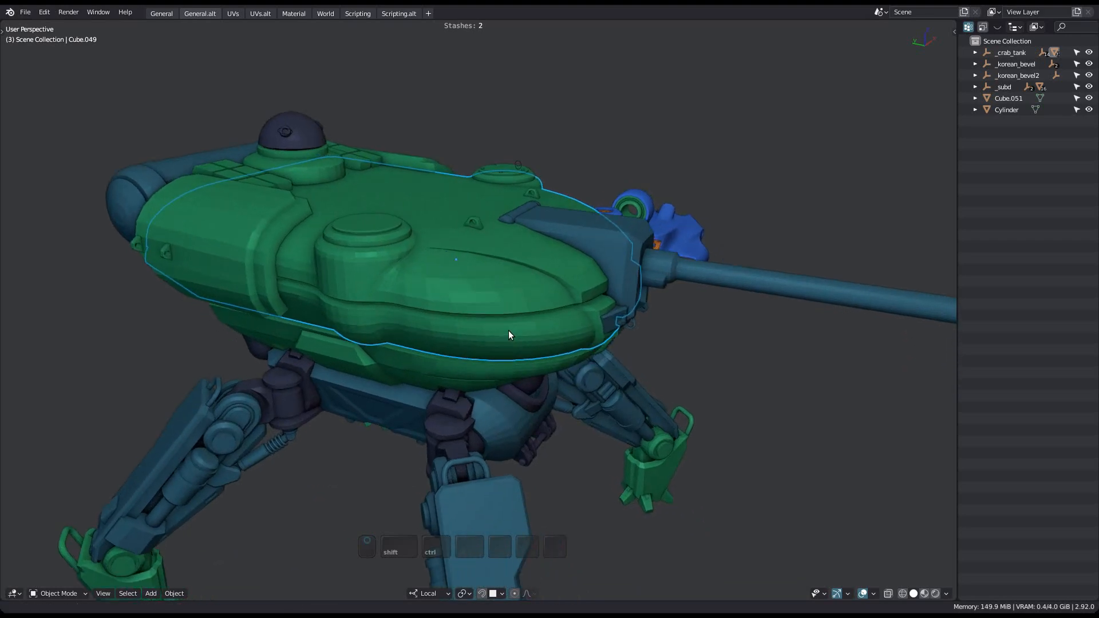
Enter Edit Mode on tank hull Cube.049 and orbit around to its front side
{"action": "key", "text": "Tab"}
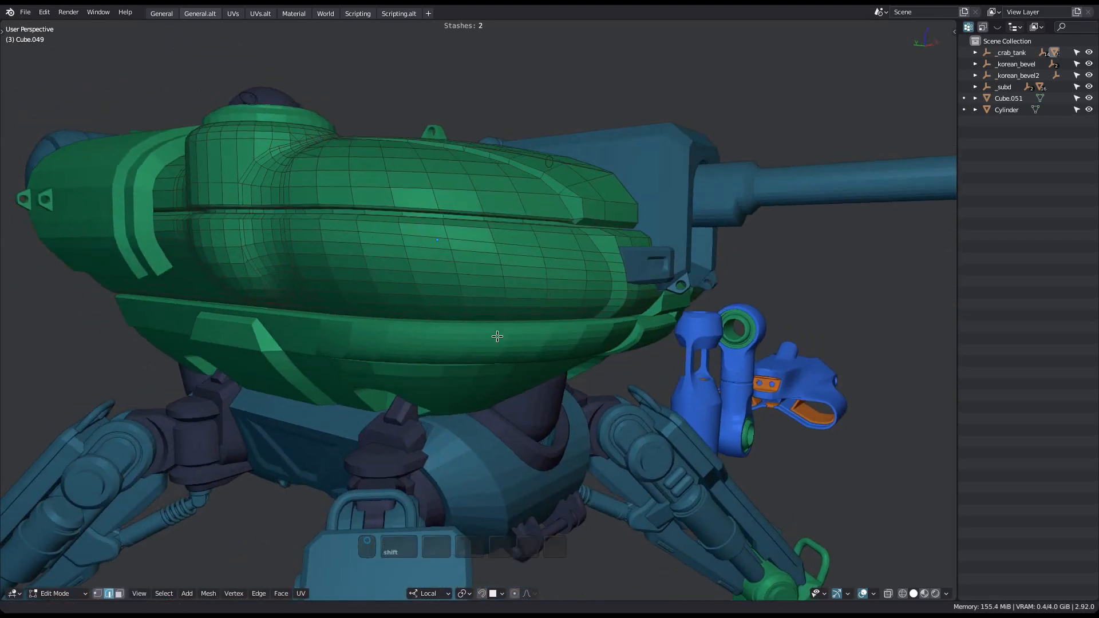
{"action": "left_click_drag", "start_coordinate": [497, 336], "coordinate": [470, 337]}
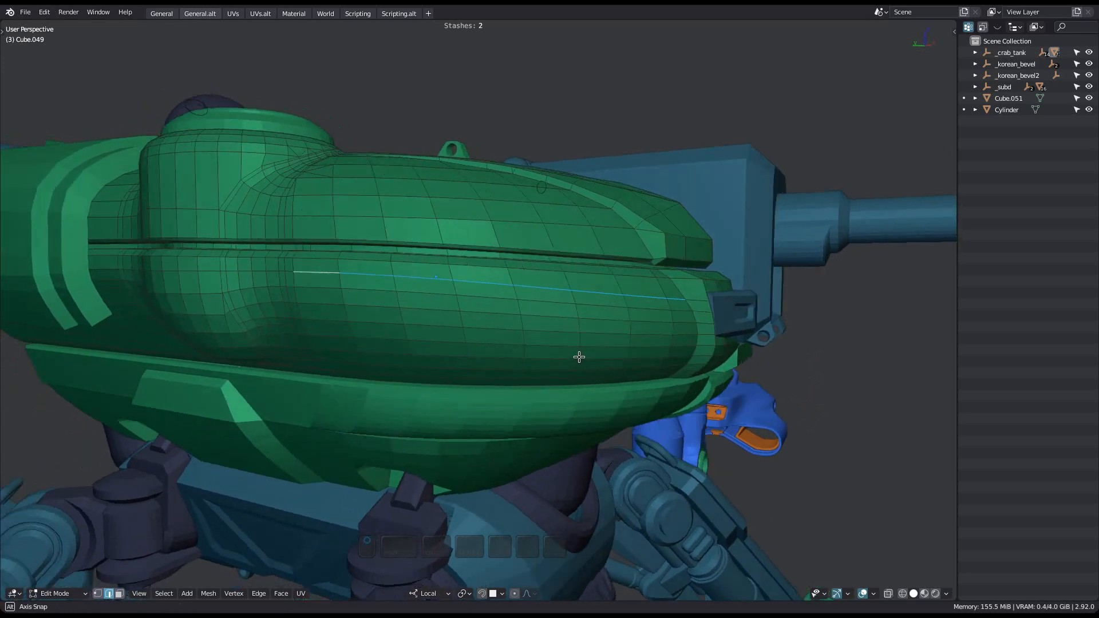
{"action": "key", "text": "r"}
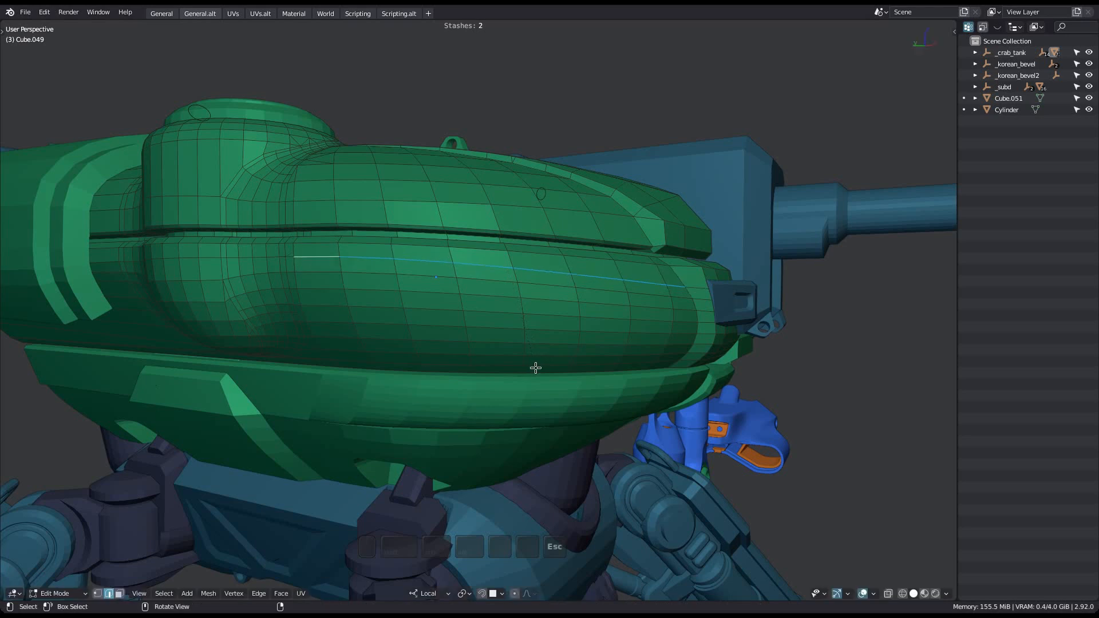
{"action": "key", "text": "s"}
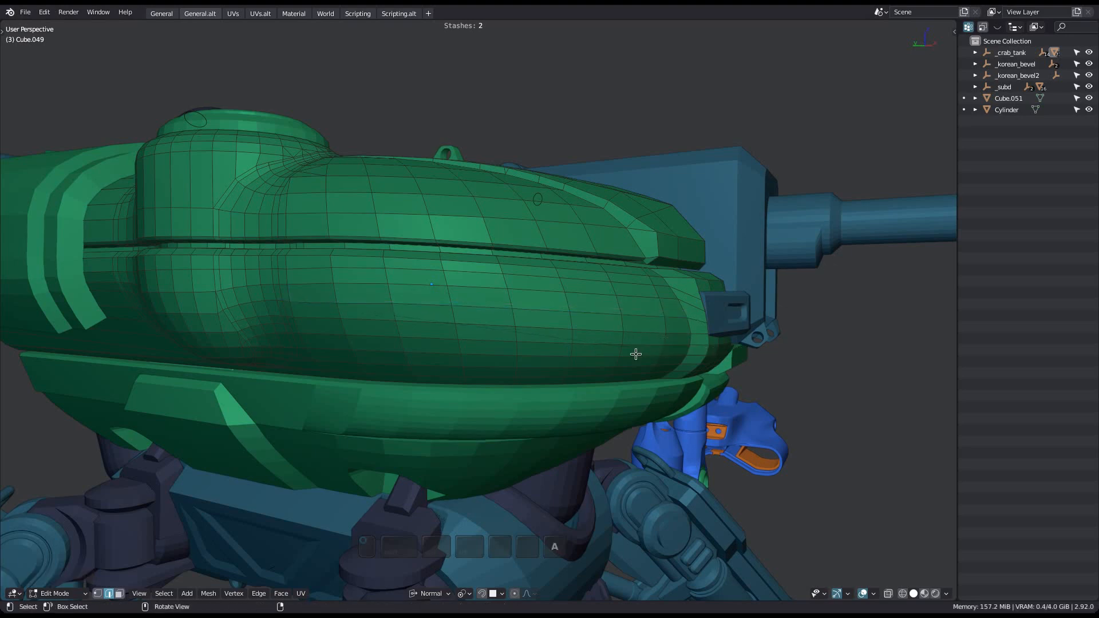
{"action": "left_click_drag", "start_coordinate": [637, 354], "coordinate": [583, 365]}
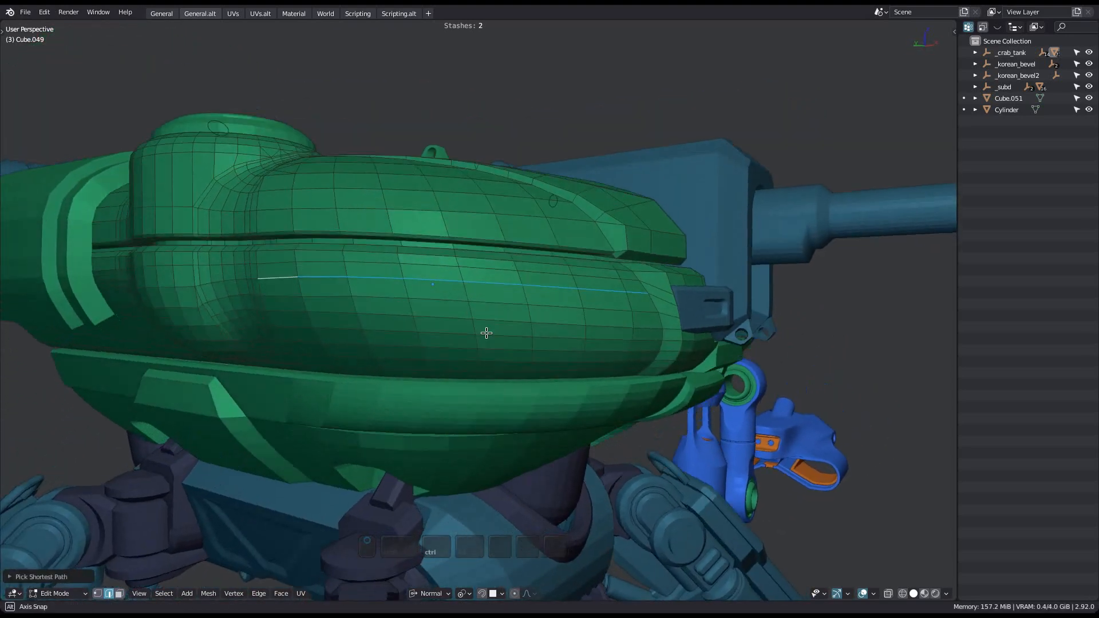
{"action": "left_click_drag", "start_coordinate": [486, 333], "coordinate": [522, 370]}
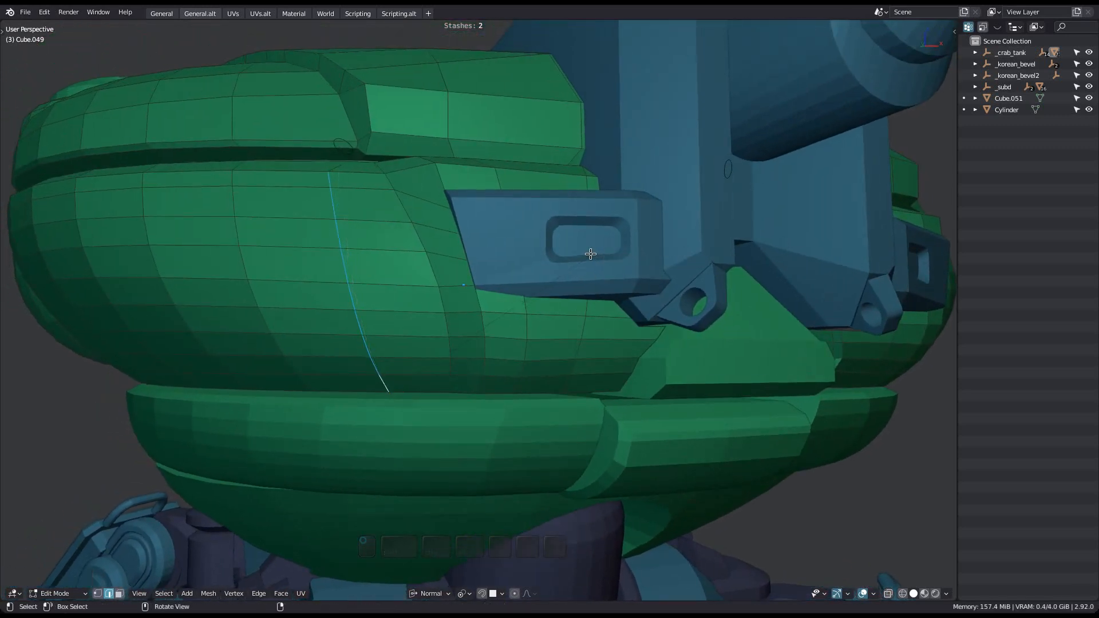
Scale the vertical edge stretch along the hull surface, then isolate green plate Cube.042
{"action": "key", "text": "s"}
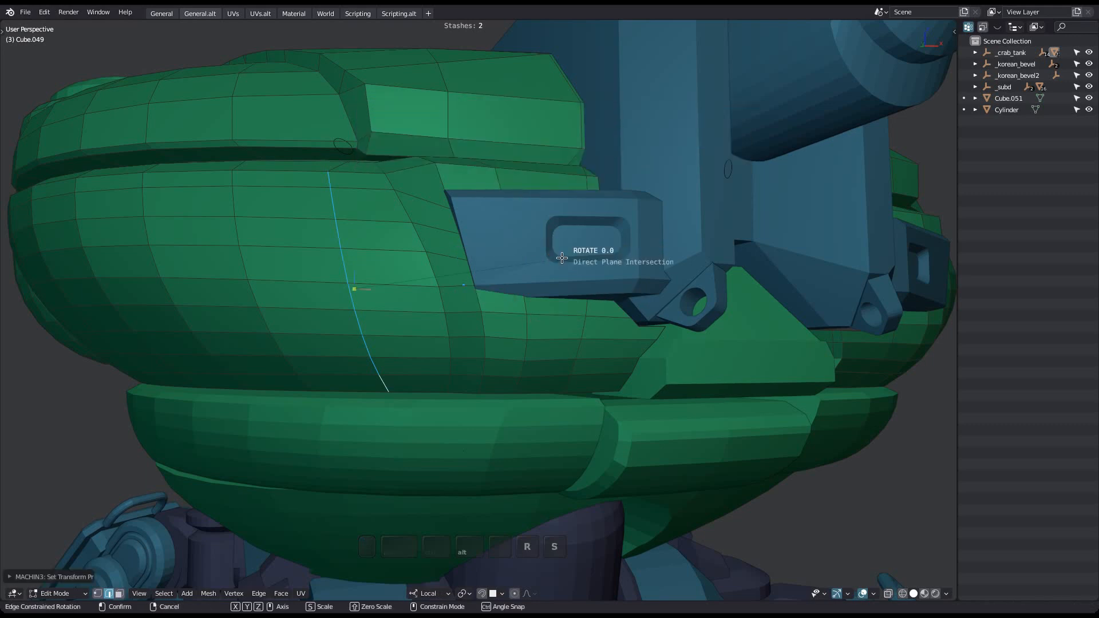
{"action": "key", "text": "s"}
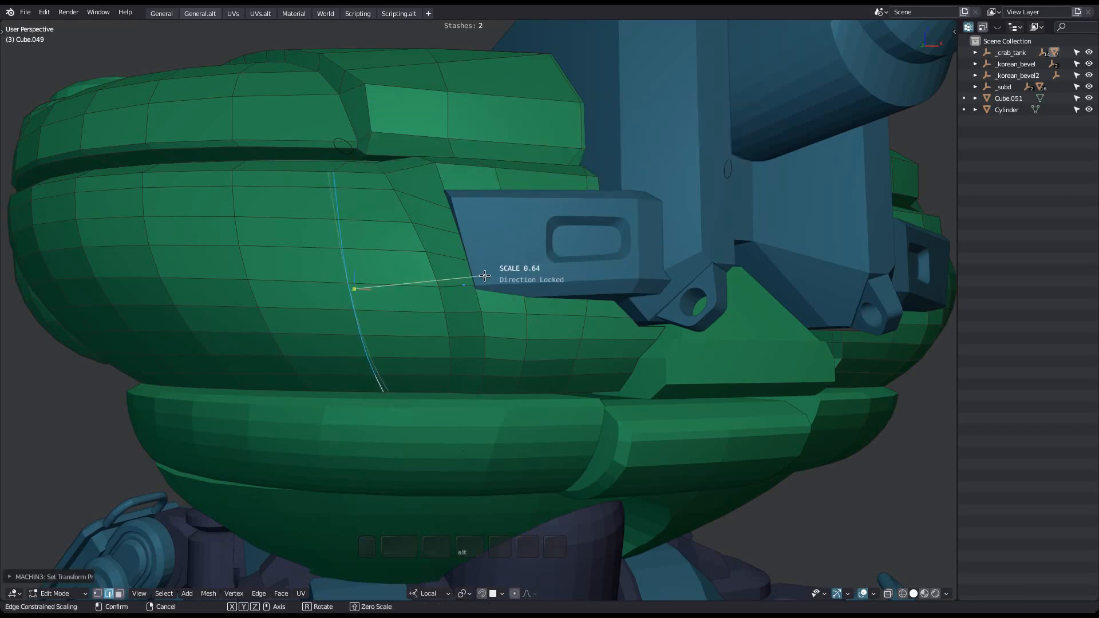
{"action": "key", "text": "r"}
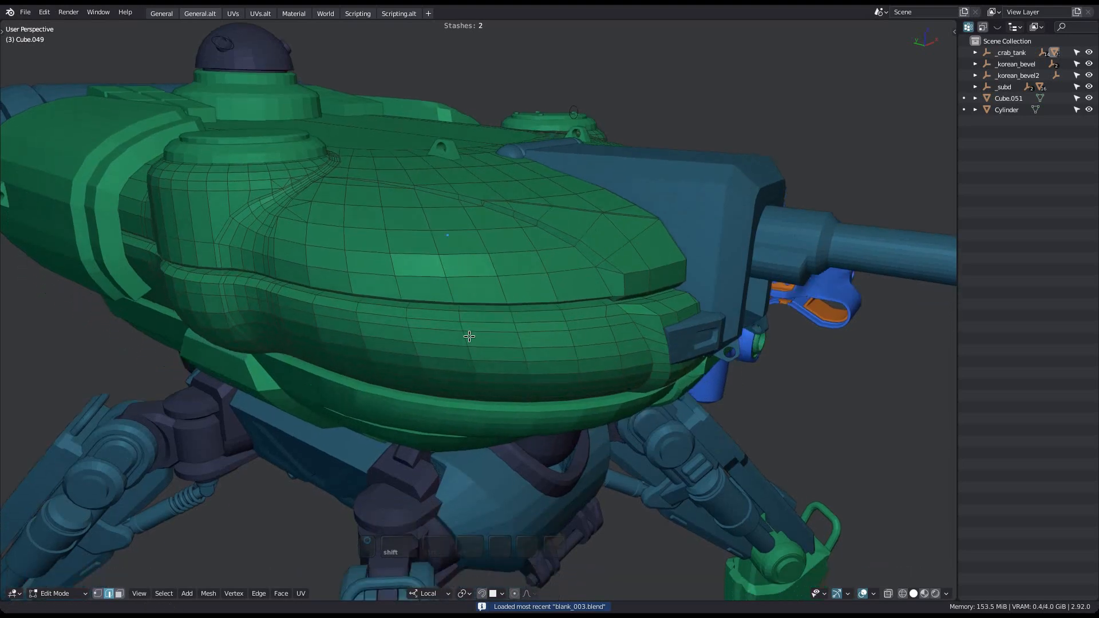
{"action": "key", "text": "f"}
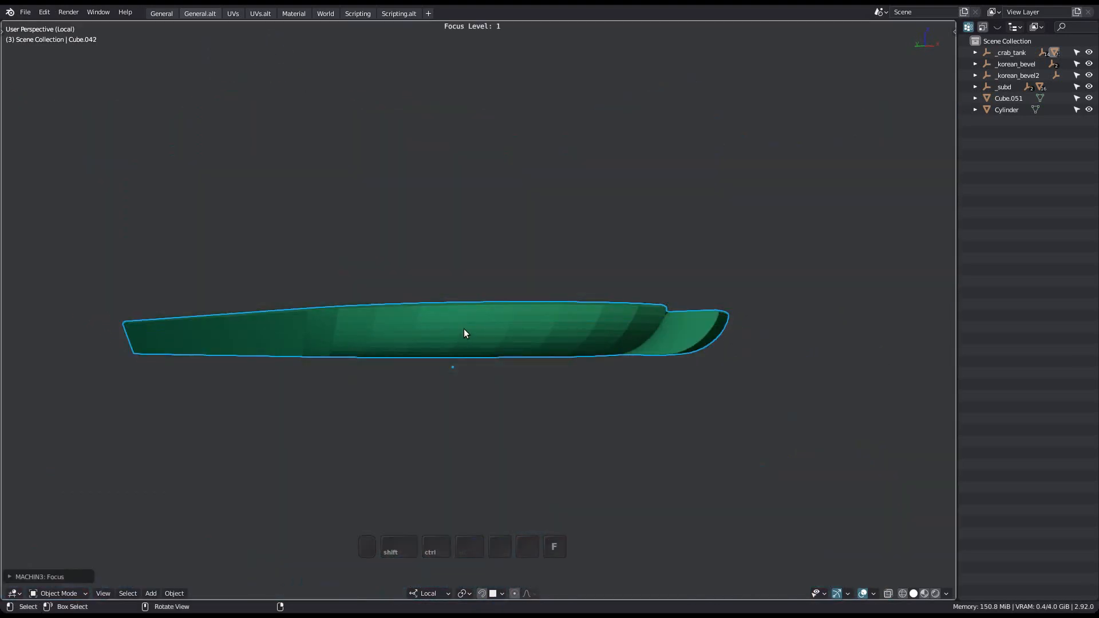